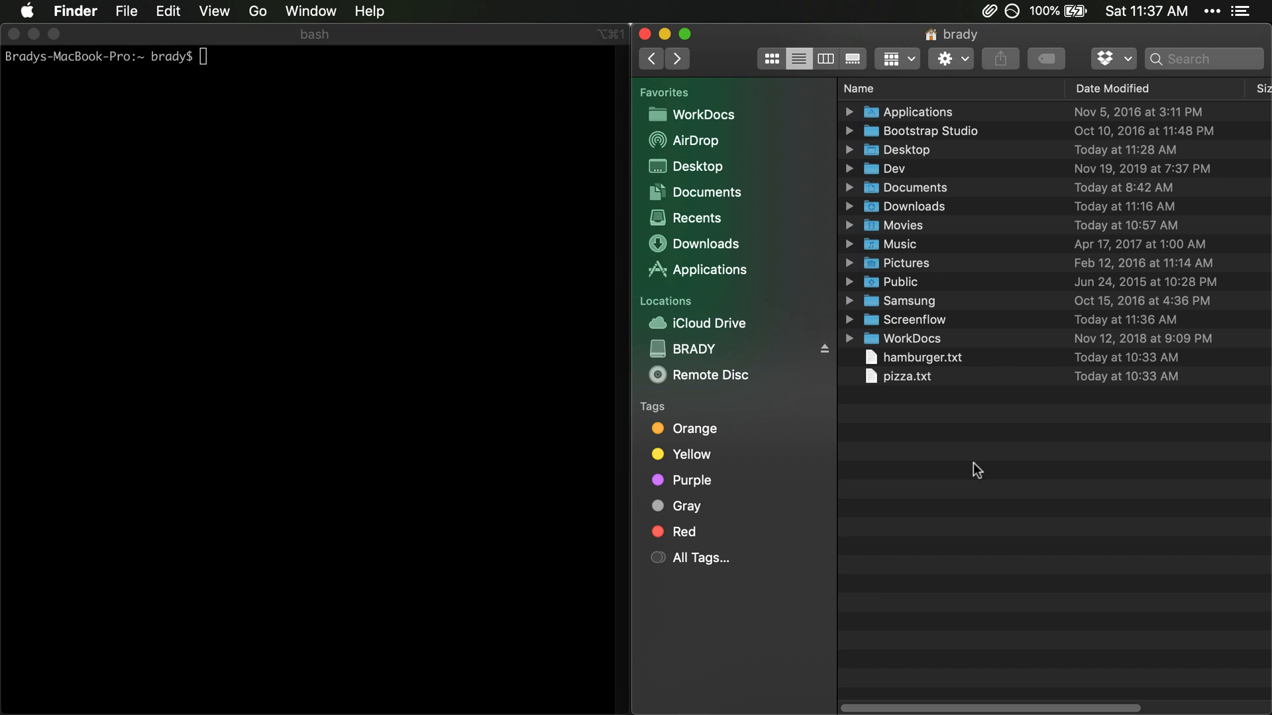
mouse_move(192, 169)
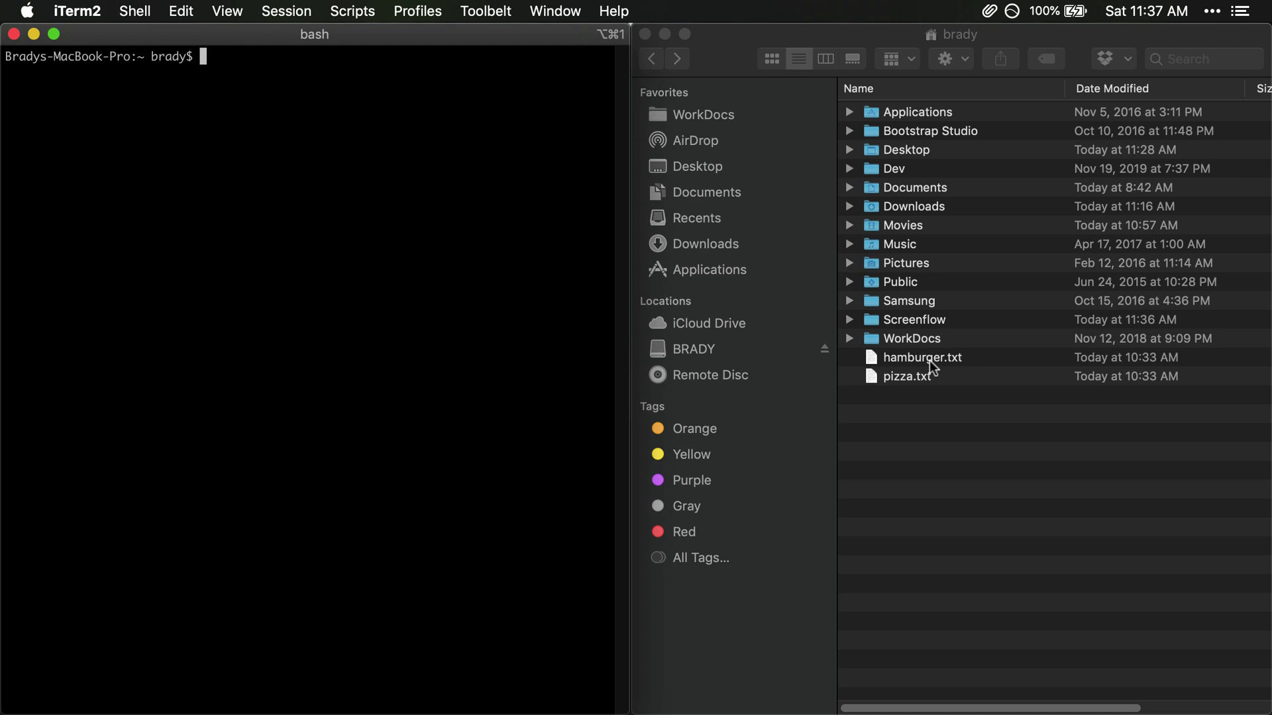
- Display the ln command's usage help in the terminal
left_click(907, 377)
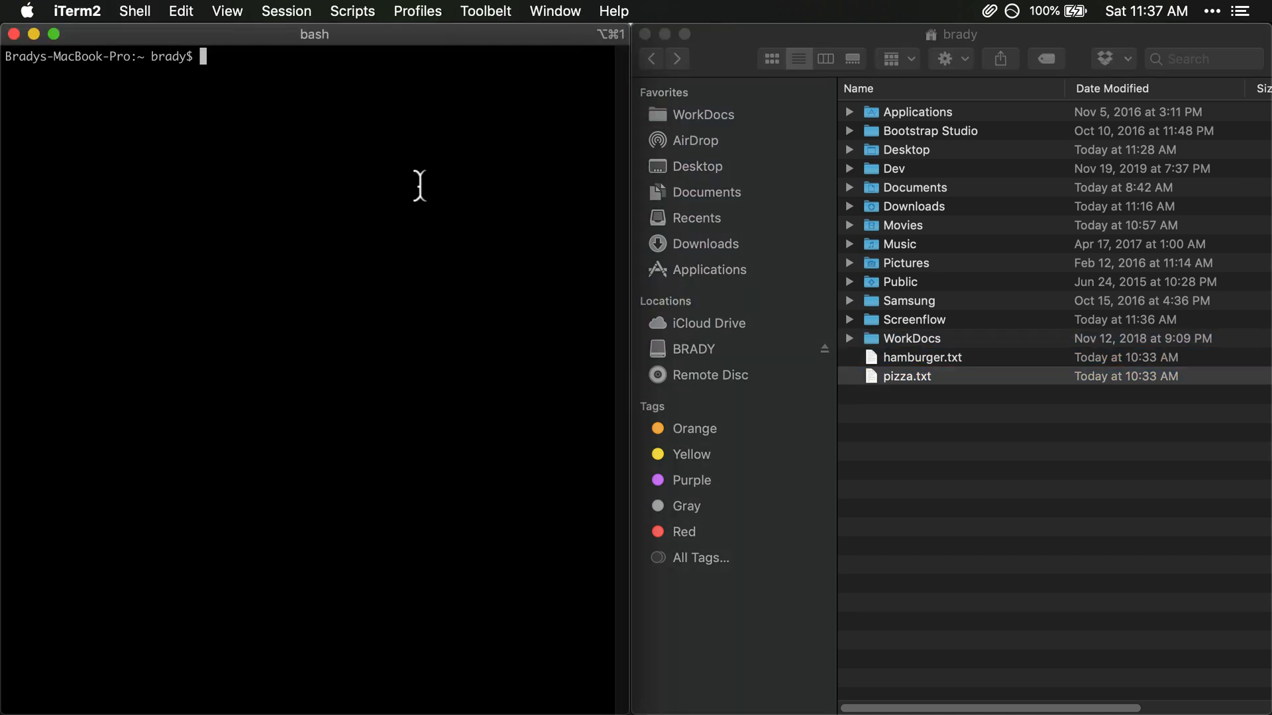
type("ln")
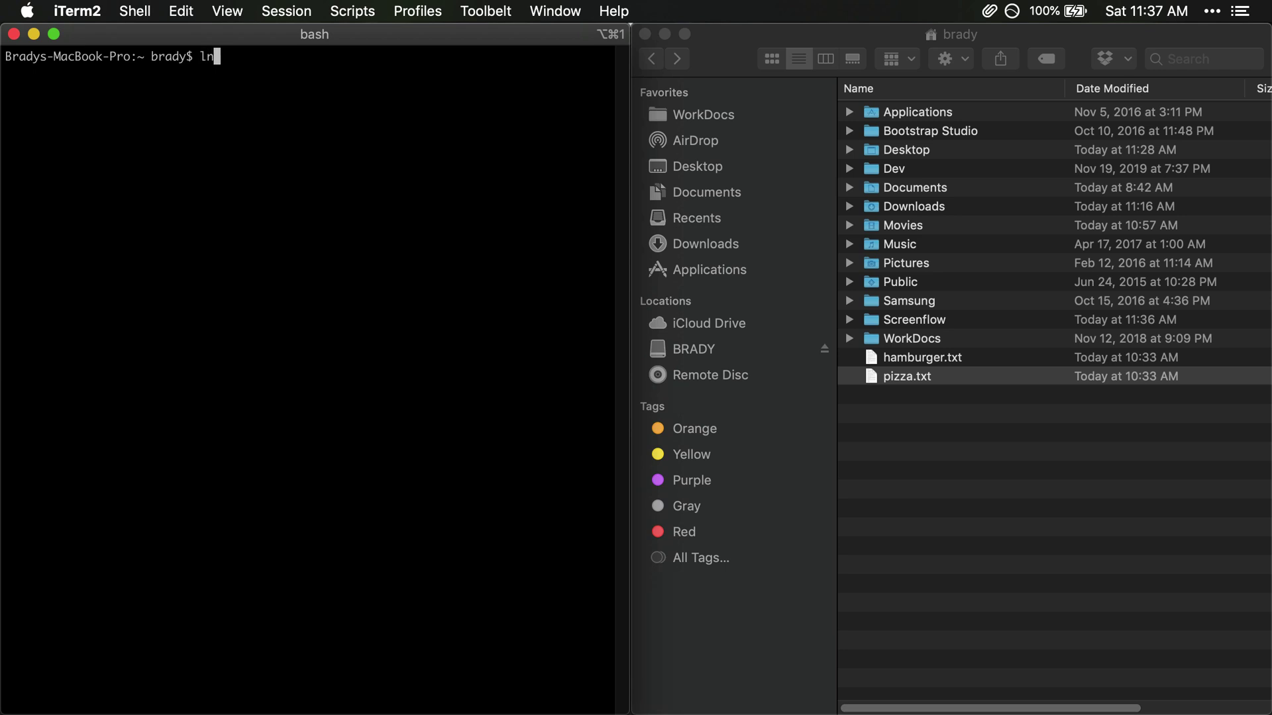
type("-s")
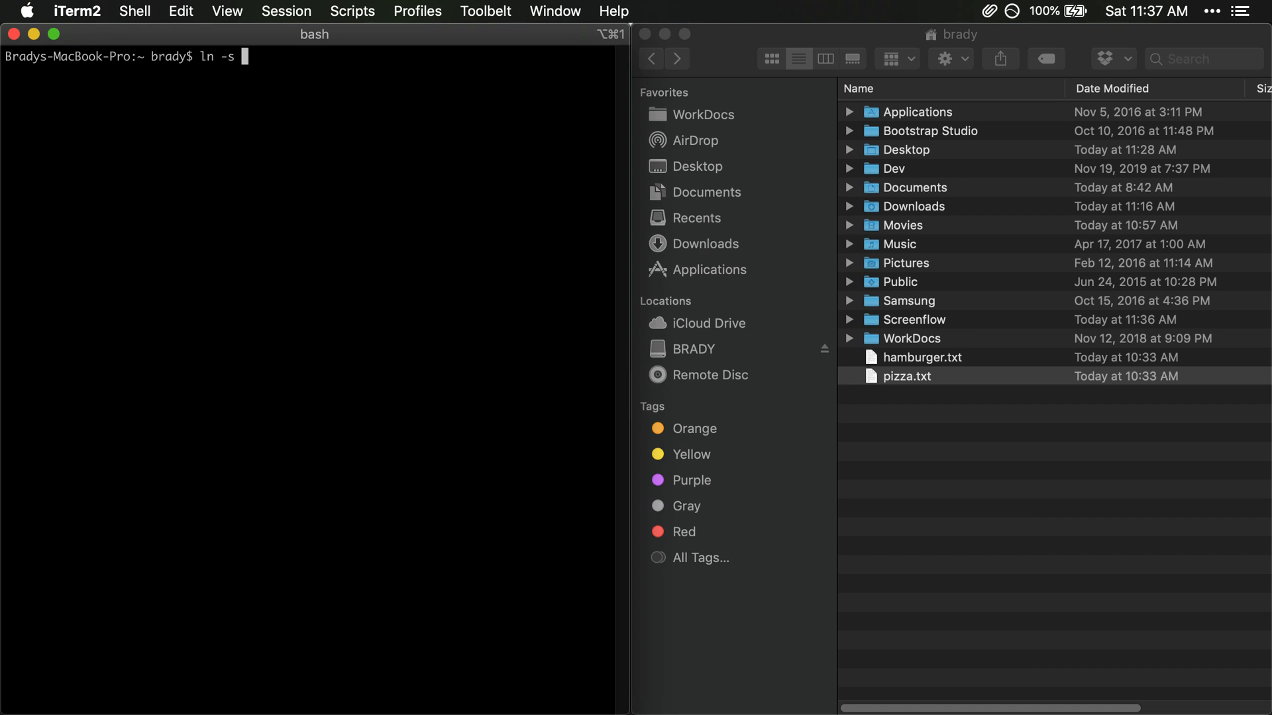
key("Backspace")
type("h")
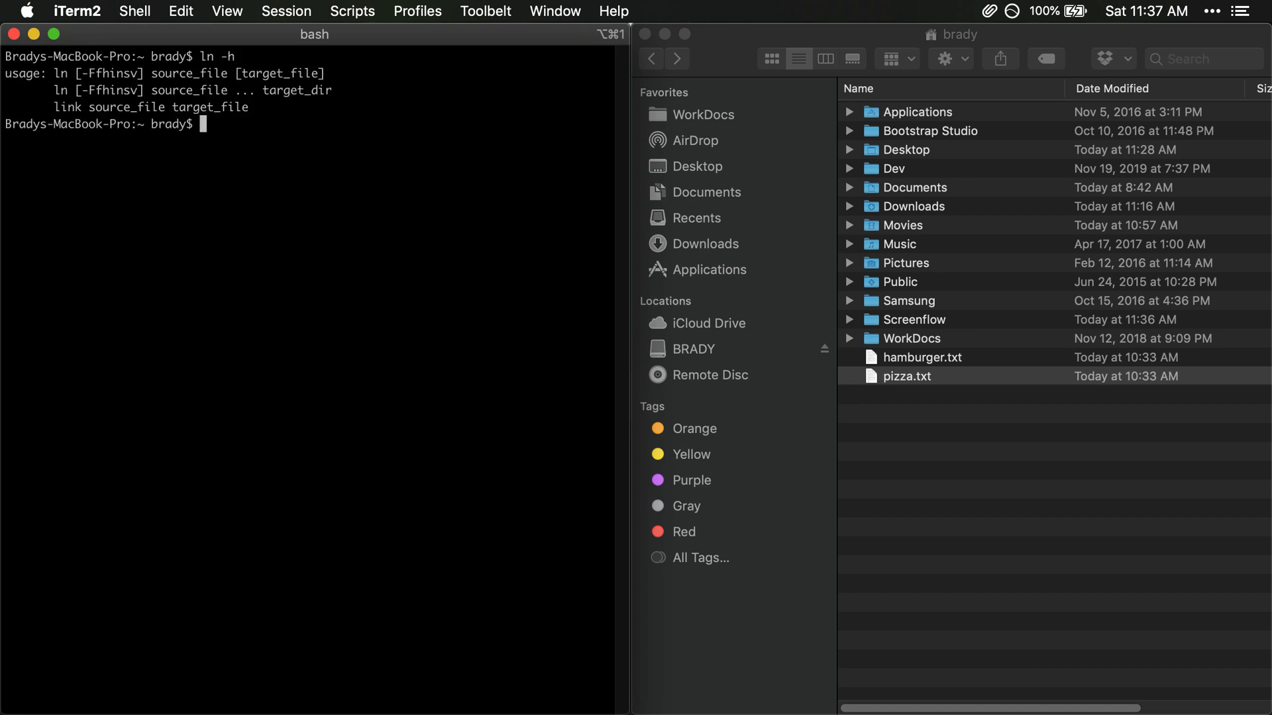
mouse_move(197, 73)
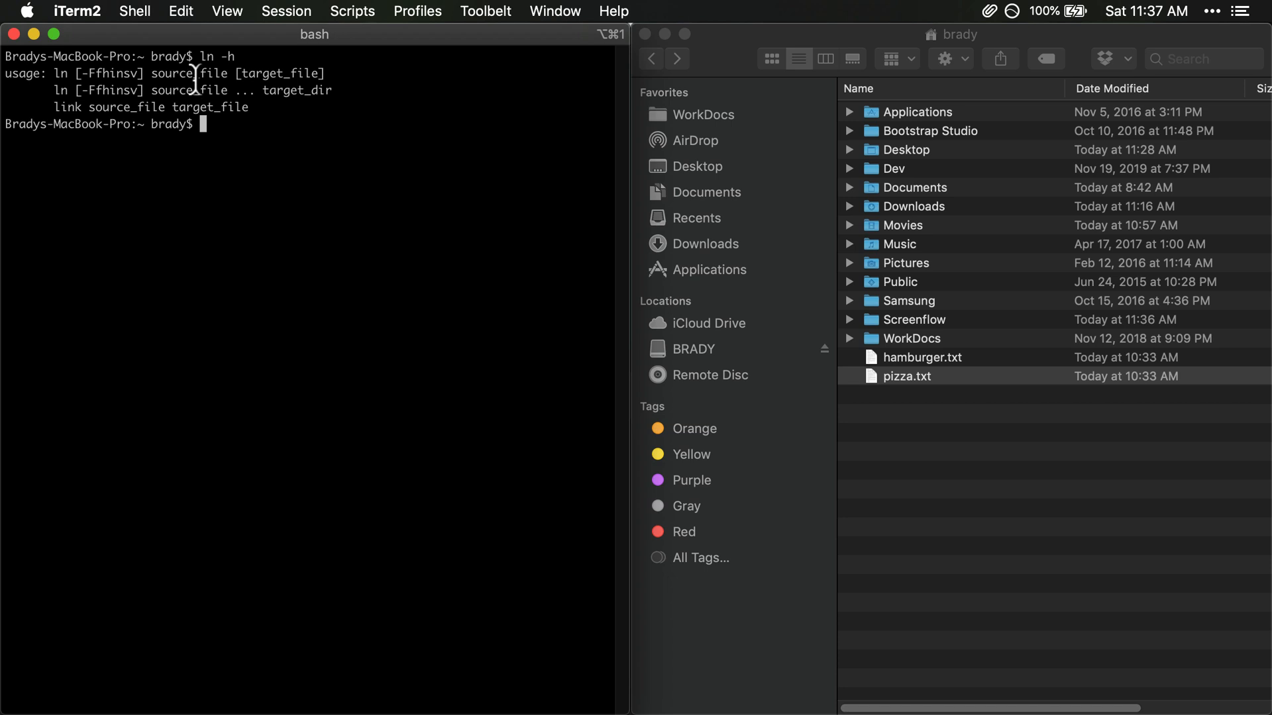
mouse_move(281, 158)
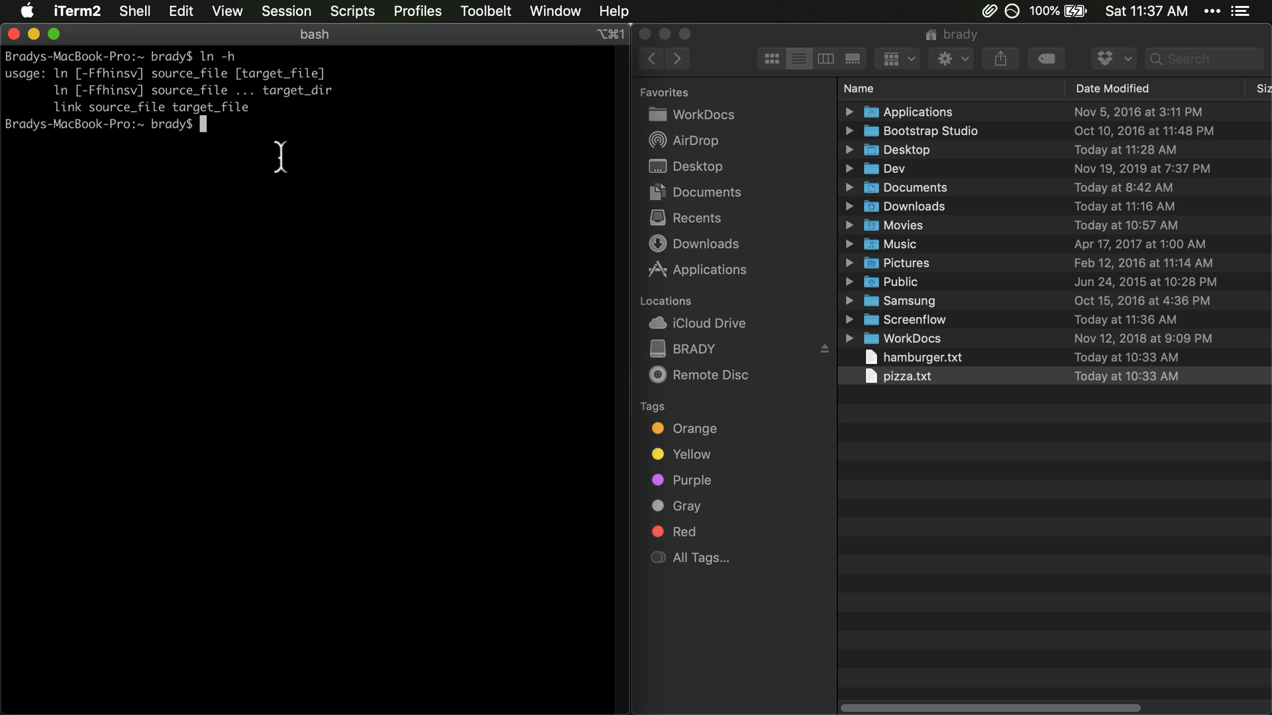
- Run ln -s hamburger.txt fave-food.txt to create the symbolic link
type("ln -s")
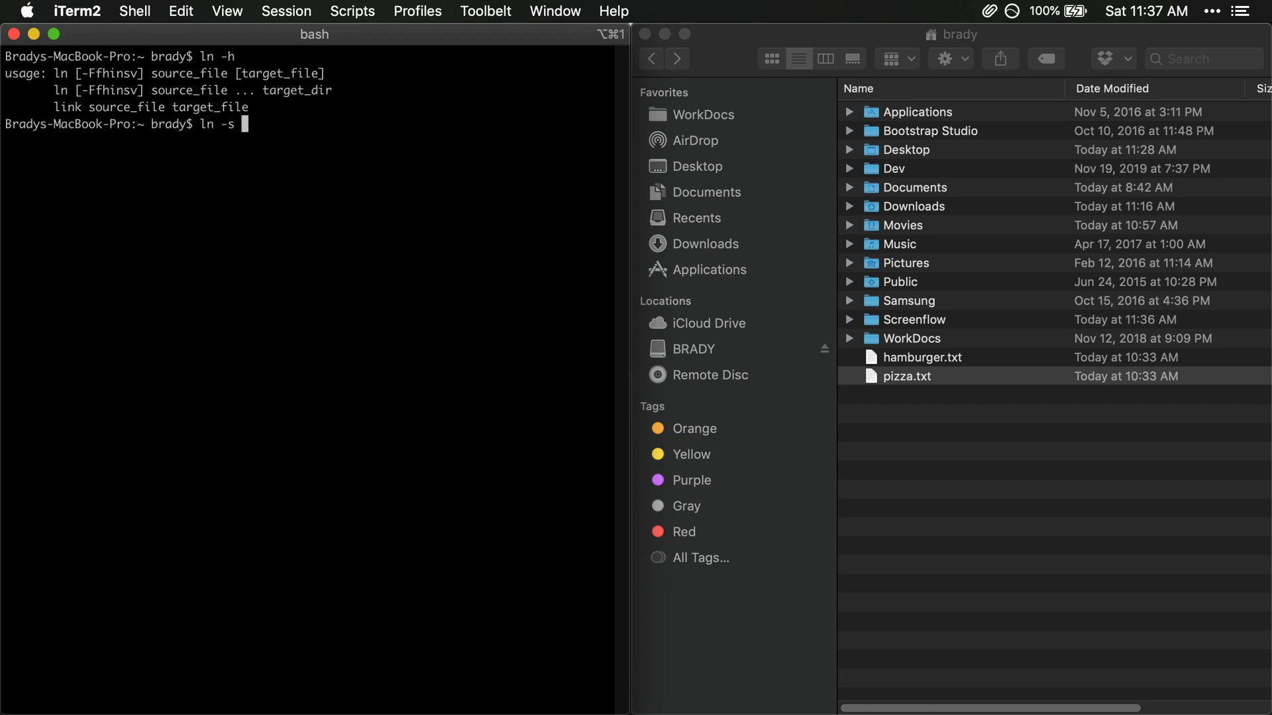
type("hamburger.txt")
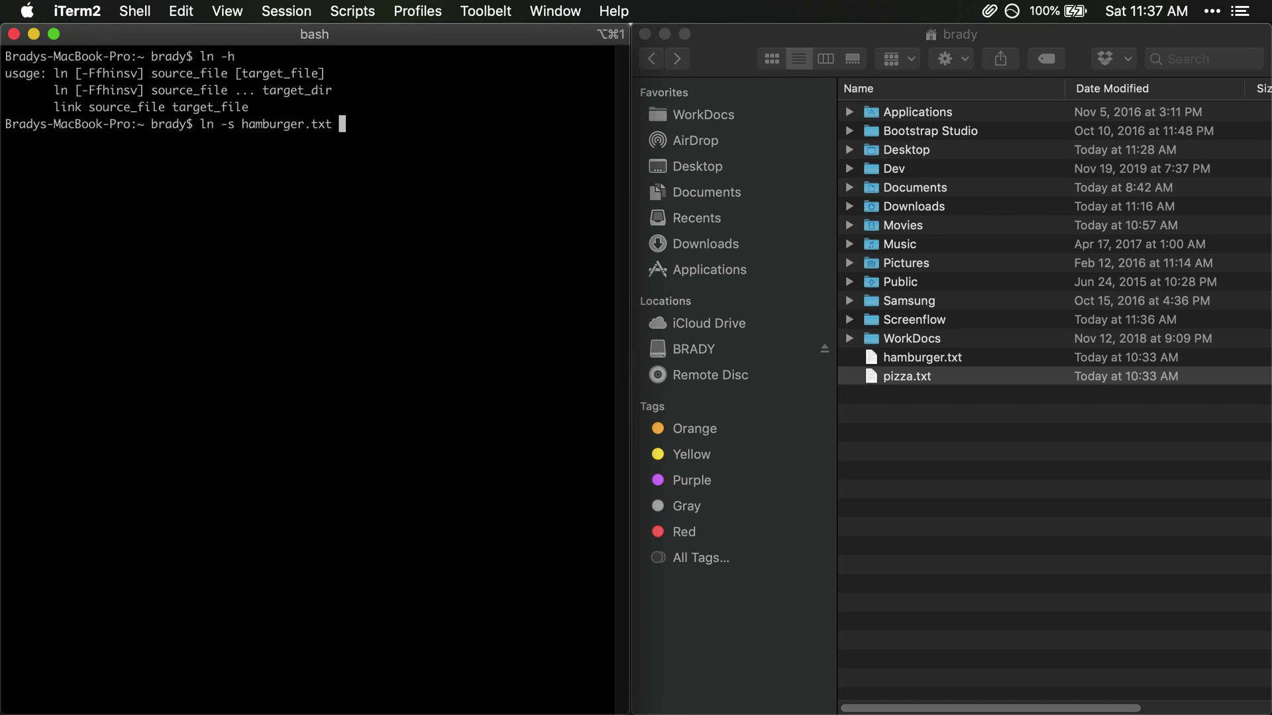
type("fav")
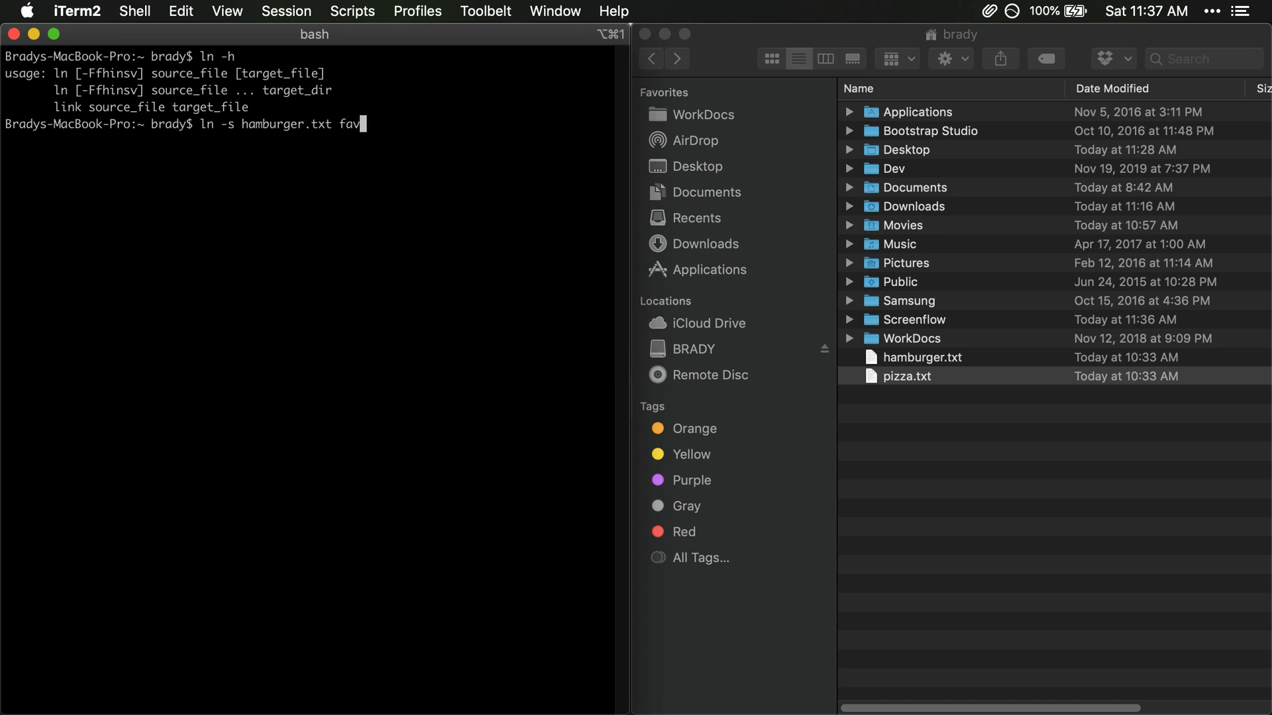
type("e-food.txt")
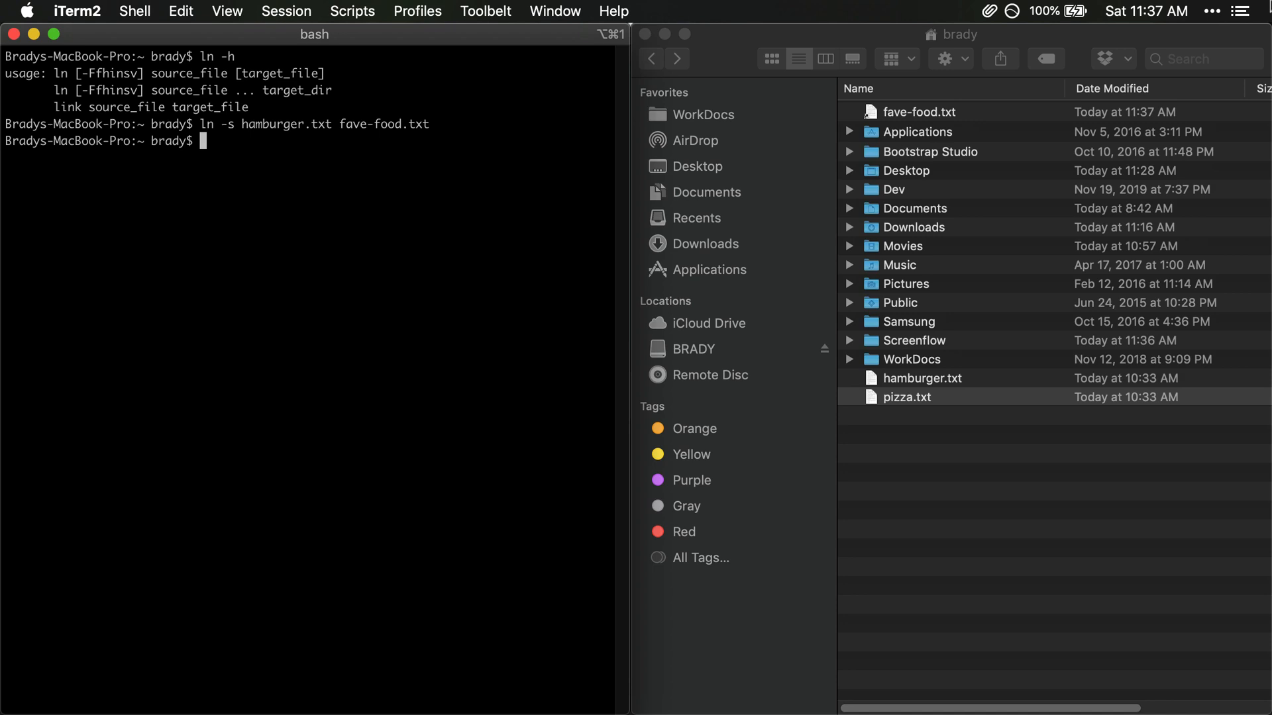
left_click(918, 112)
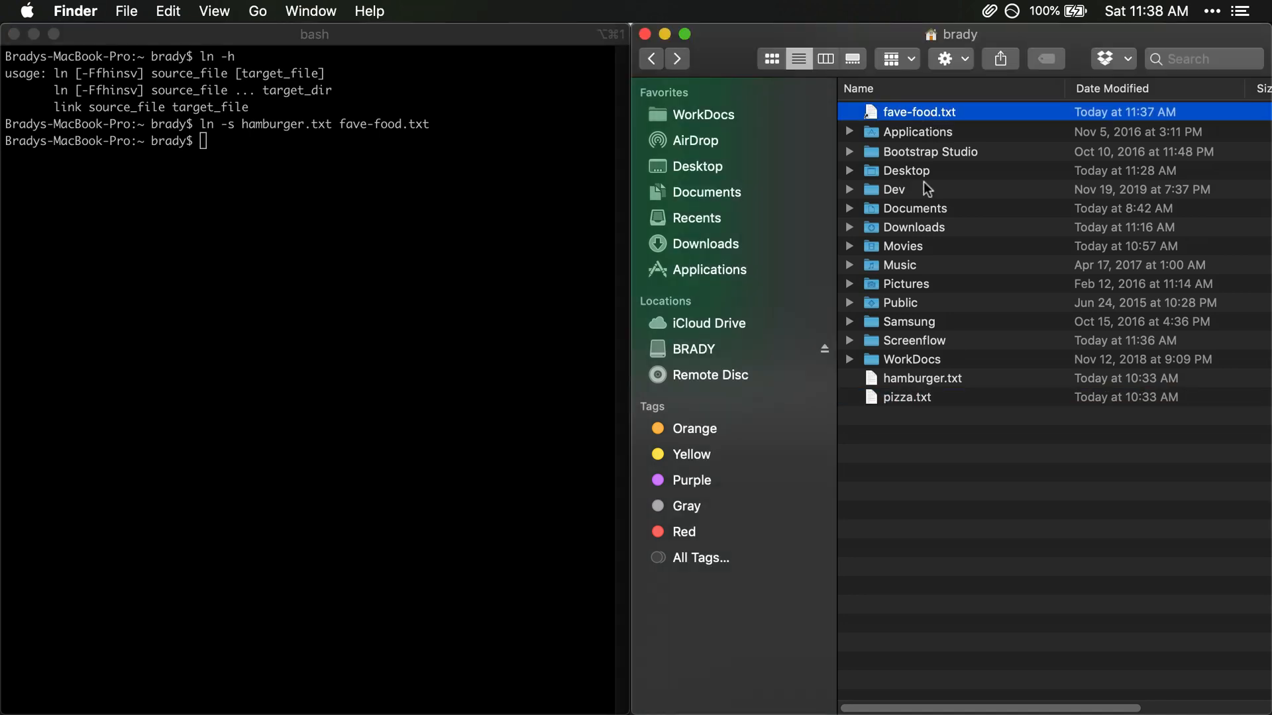
mouse_move(871, 120)
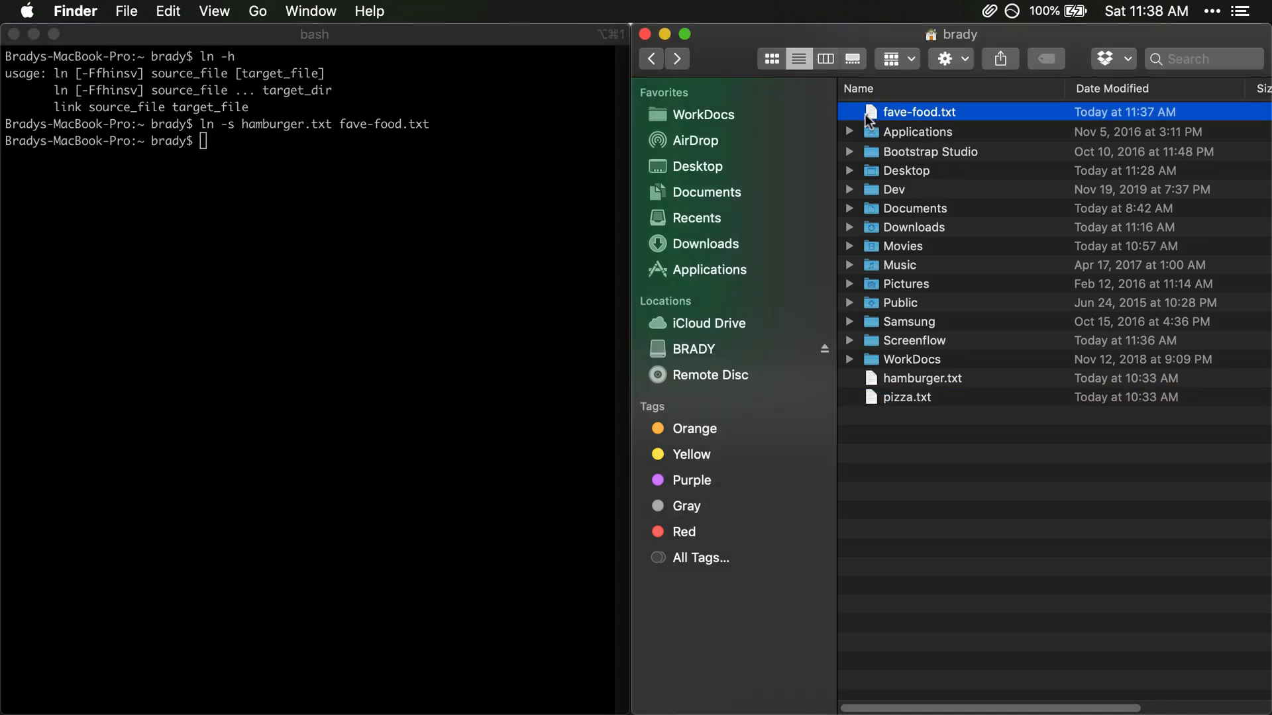
double_click(919, 112)
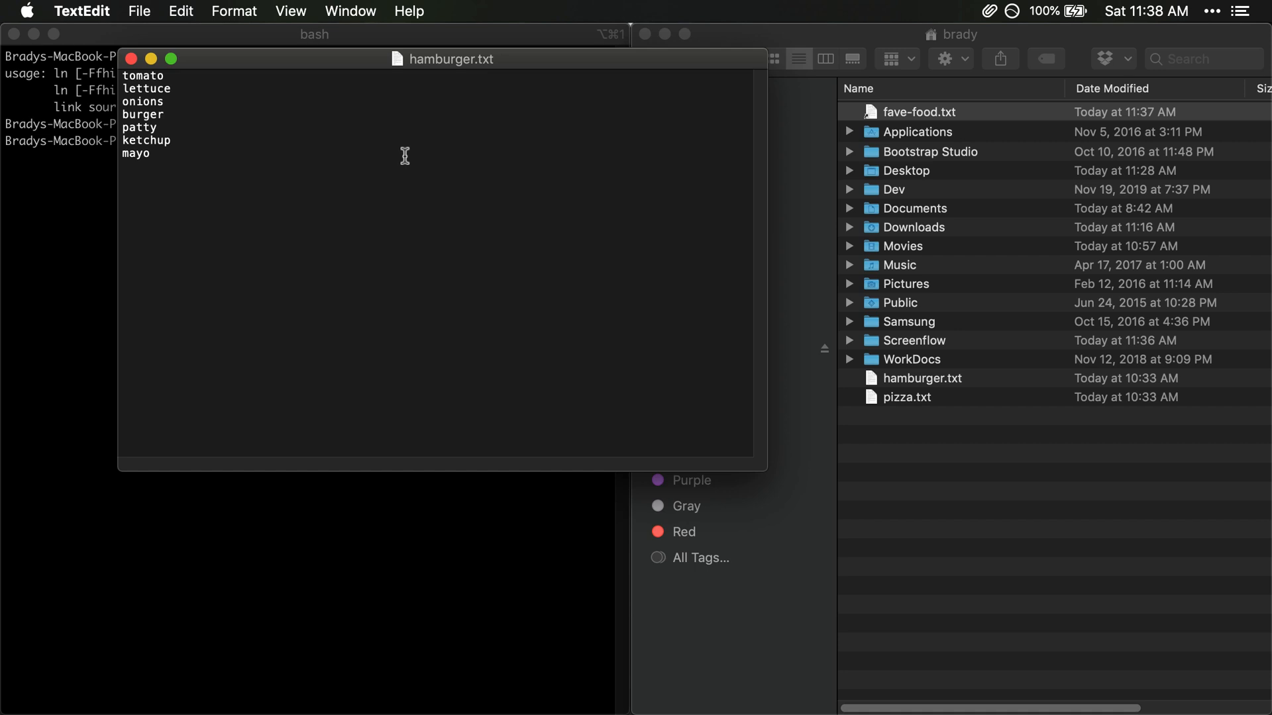
mouse_move(317, 152)
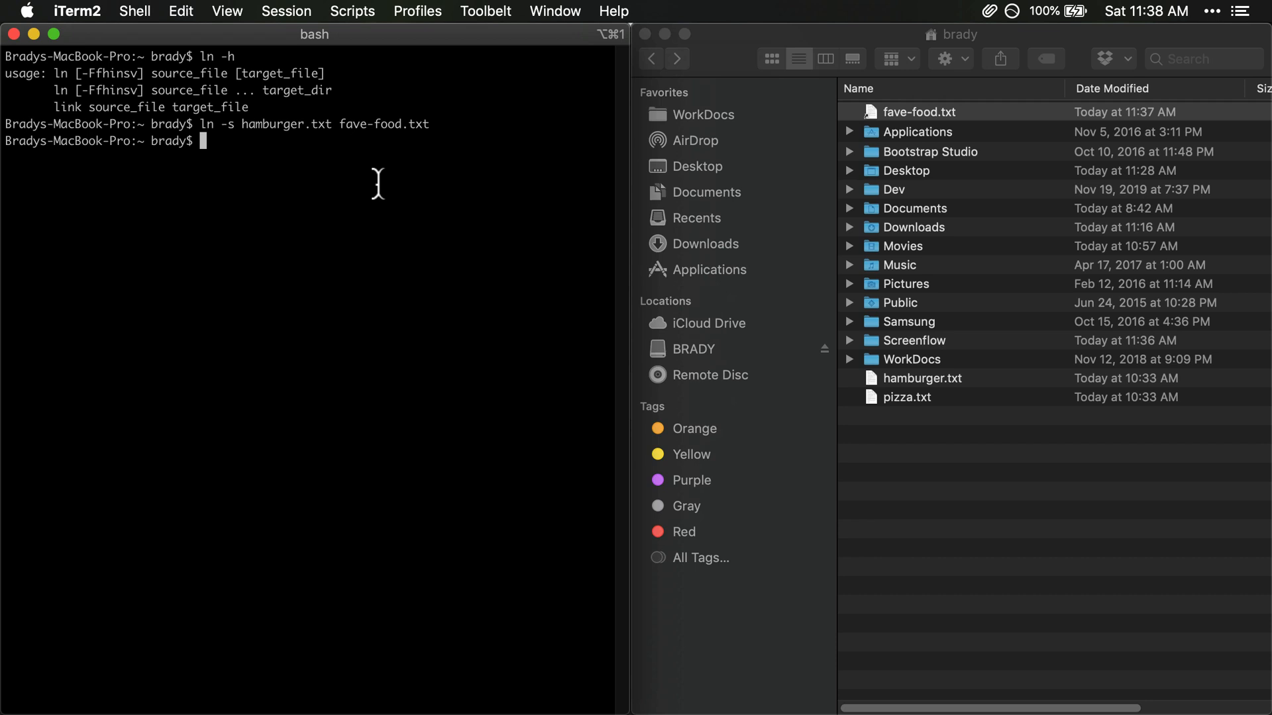
- Run ls -la to show fave-food.txt -> hamburger.txt, then clear the screen
type("ls -la")
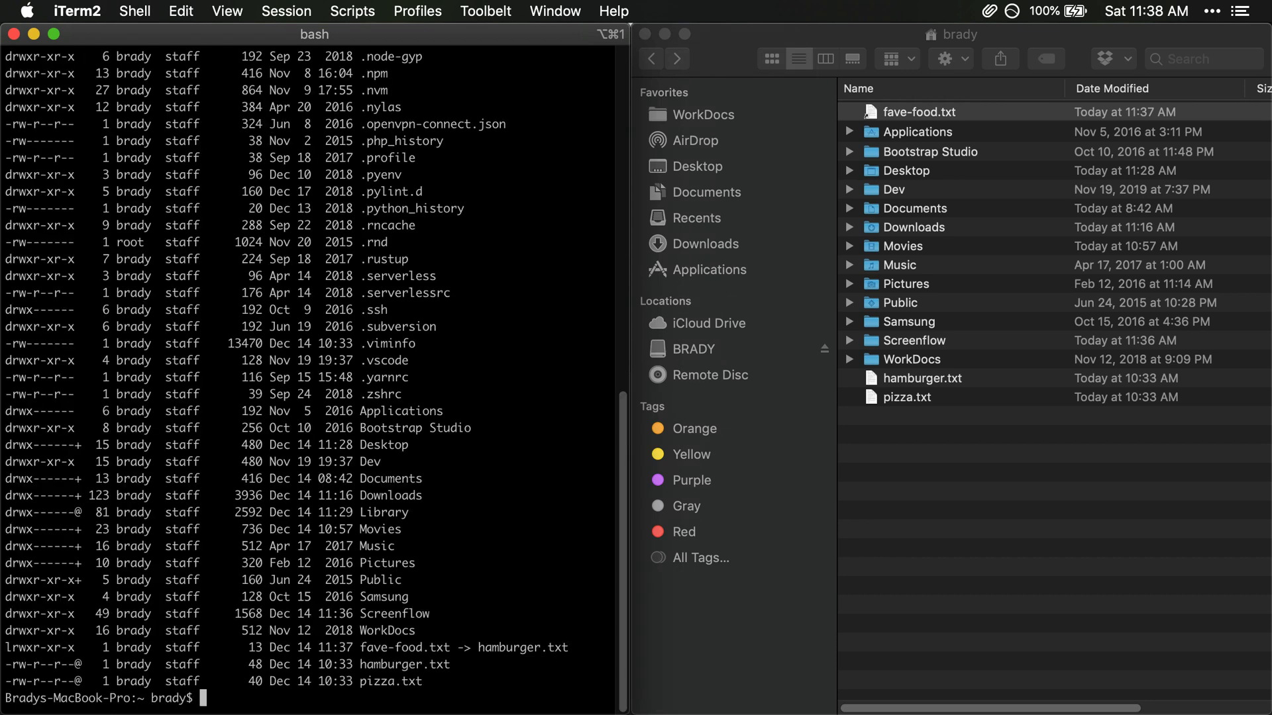
mouse_move(389, 661)
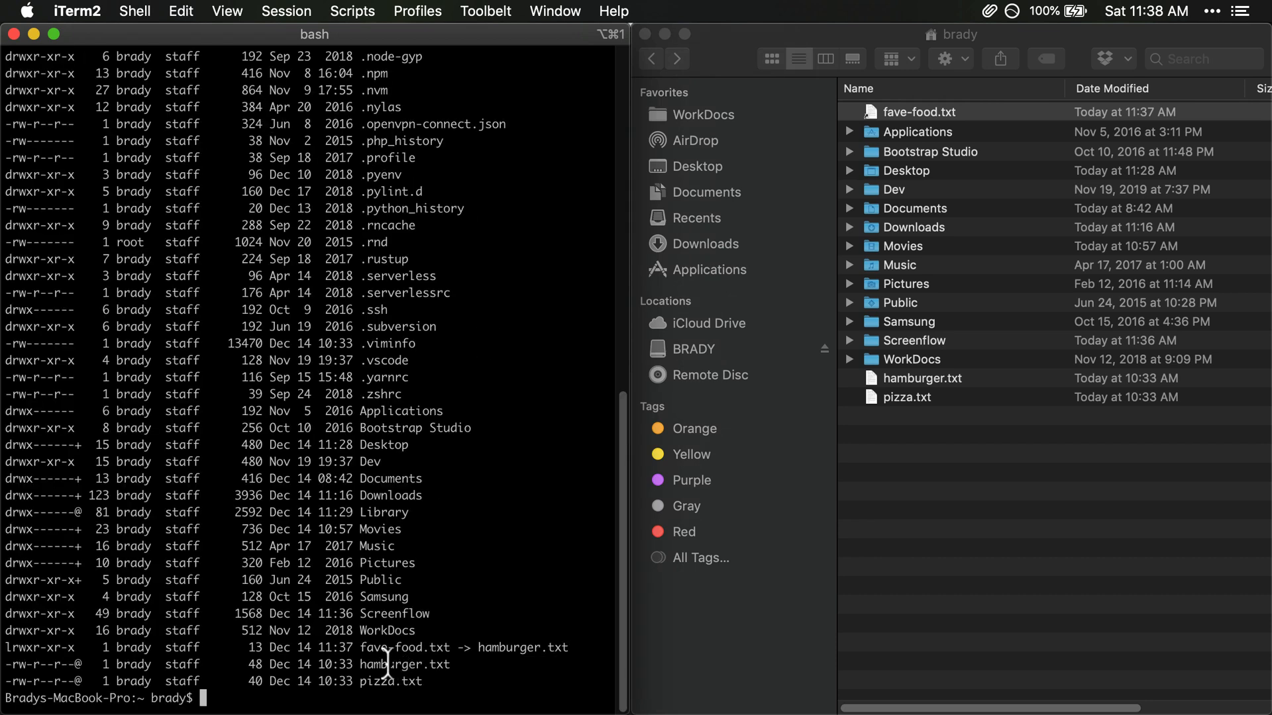
left_click_drag(388, 647, 527, 647)
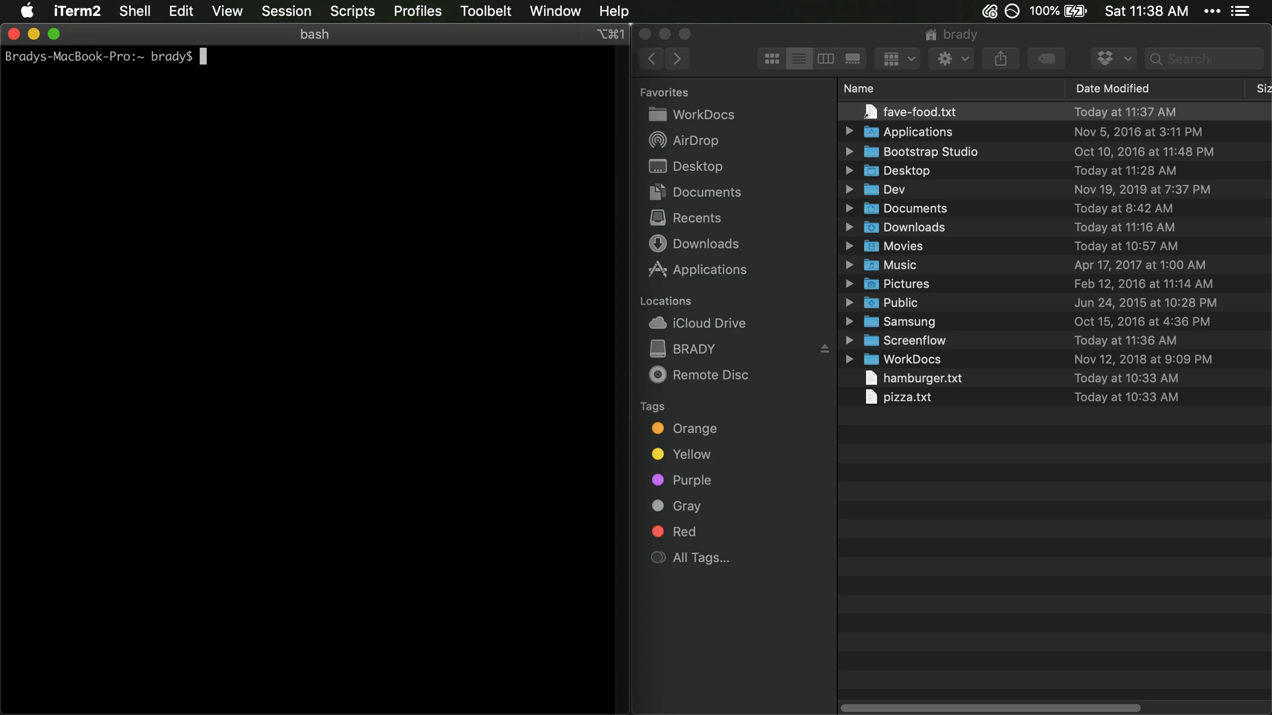
mouse_move(368, 104)
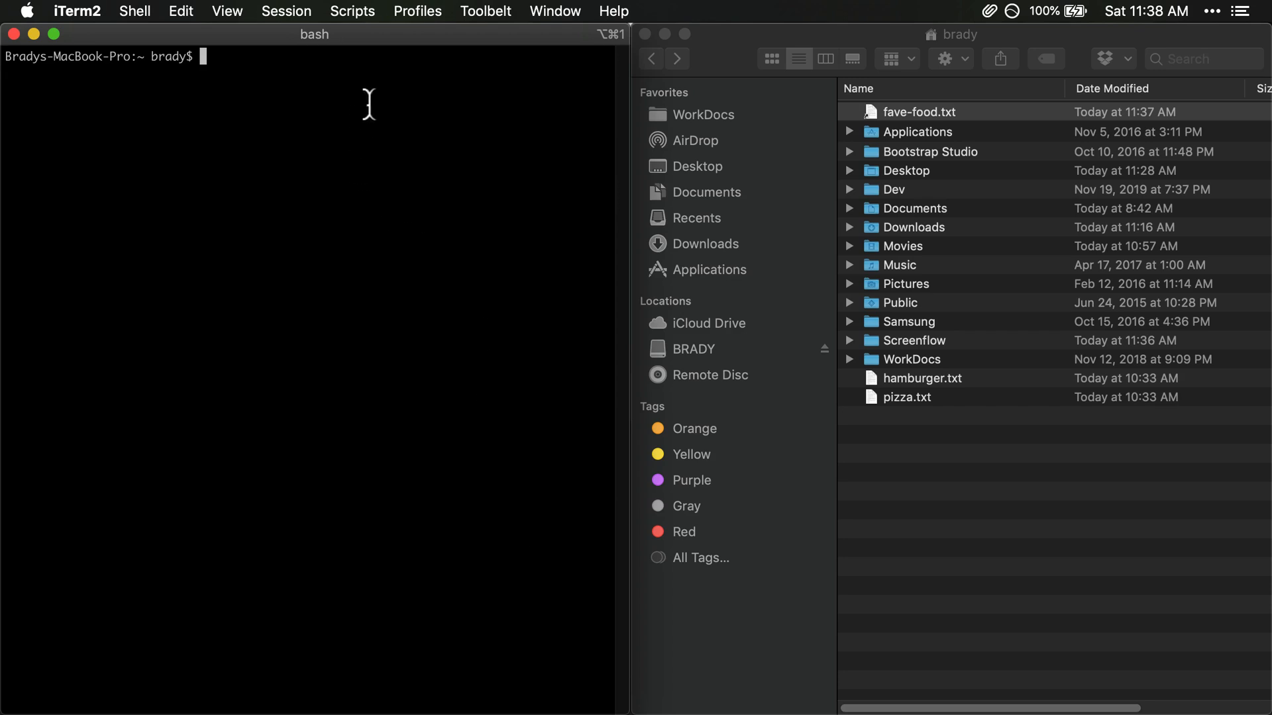
mouse_move(351, 90)
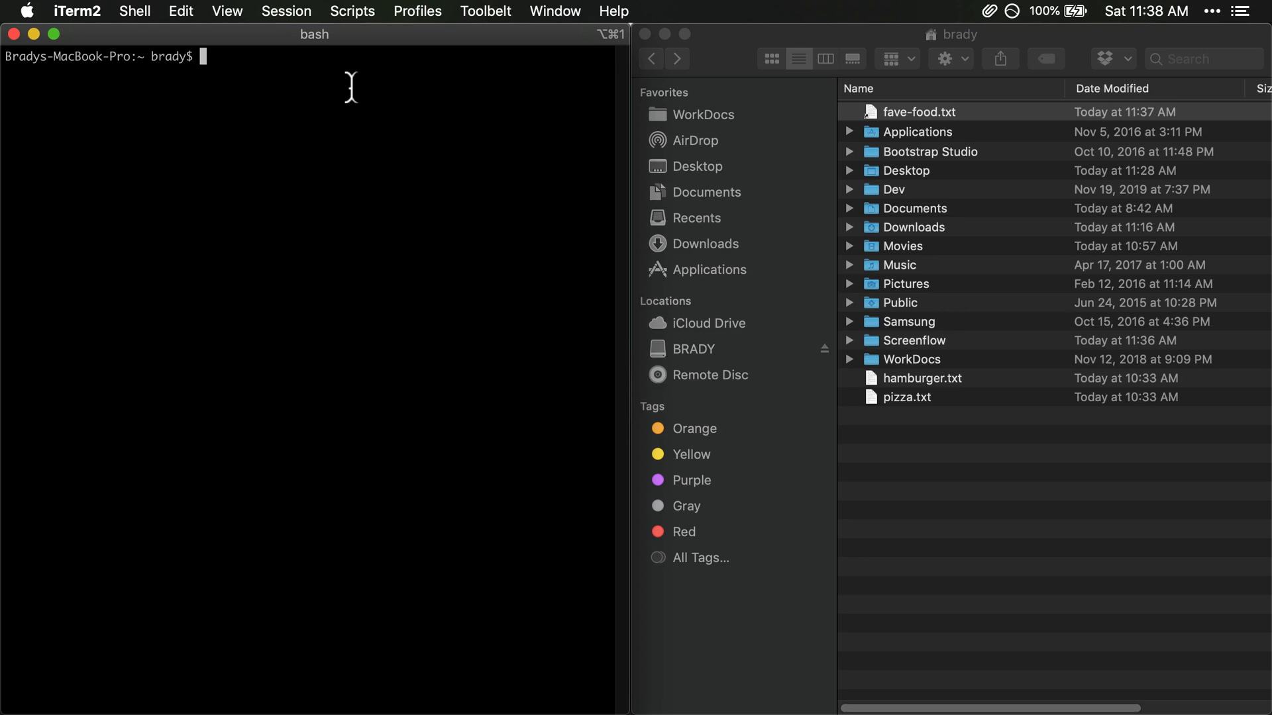
- Try ln -s pizza.txt fave-food.txt, which fails with 'File exists'
type("l")
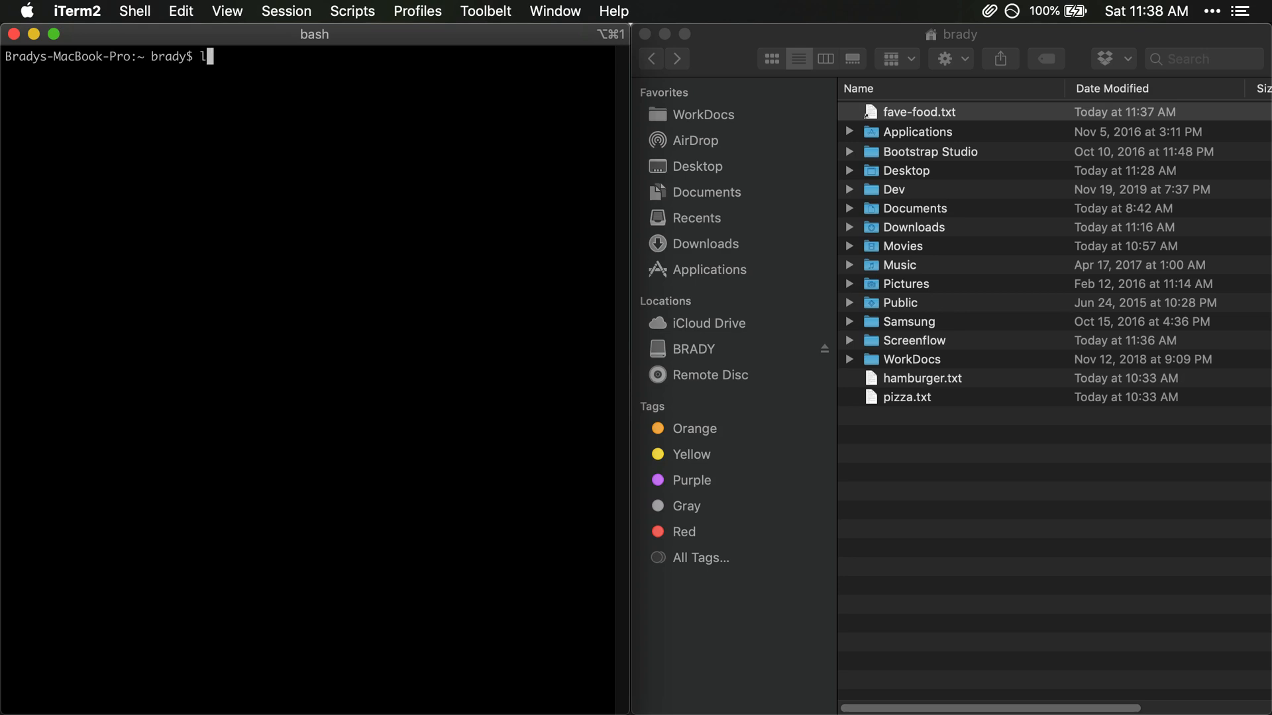
type("n -s")
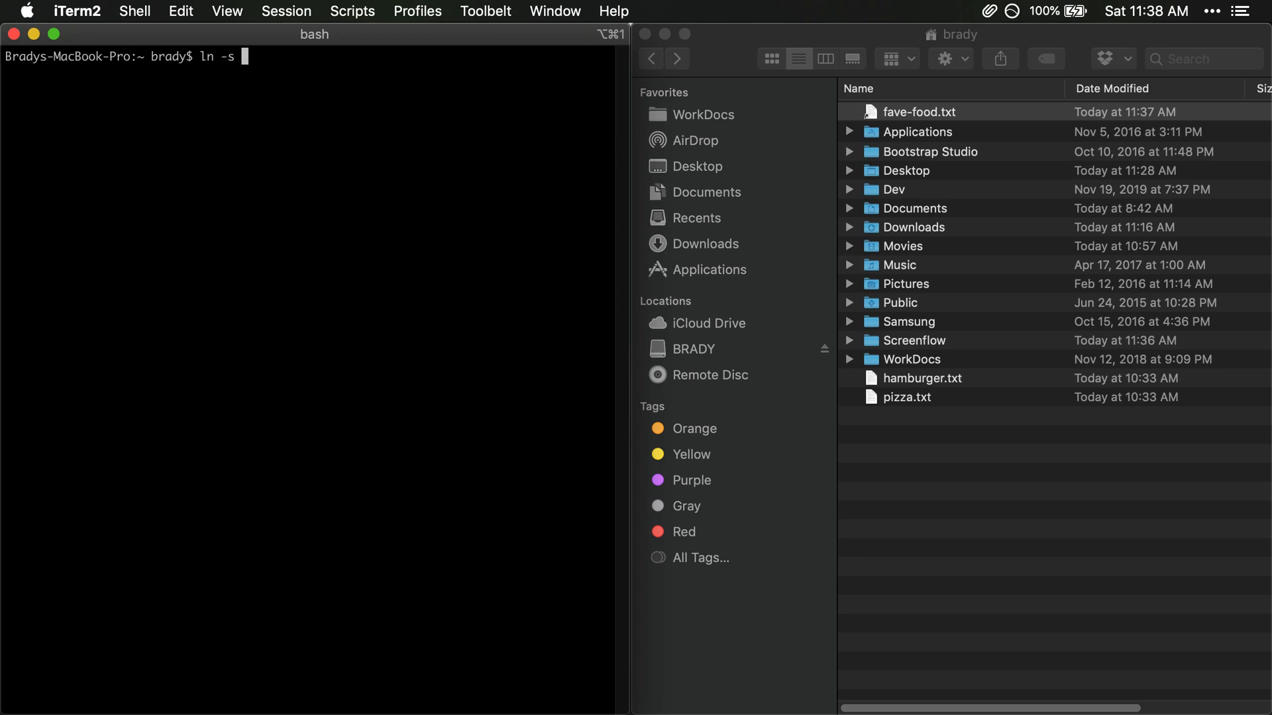
type("pizza.txt")
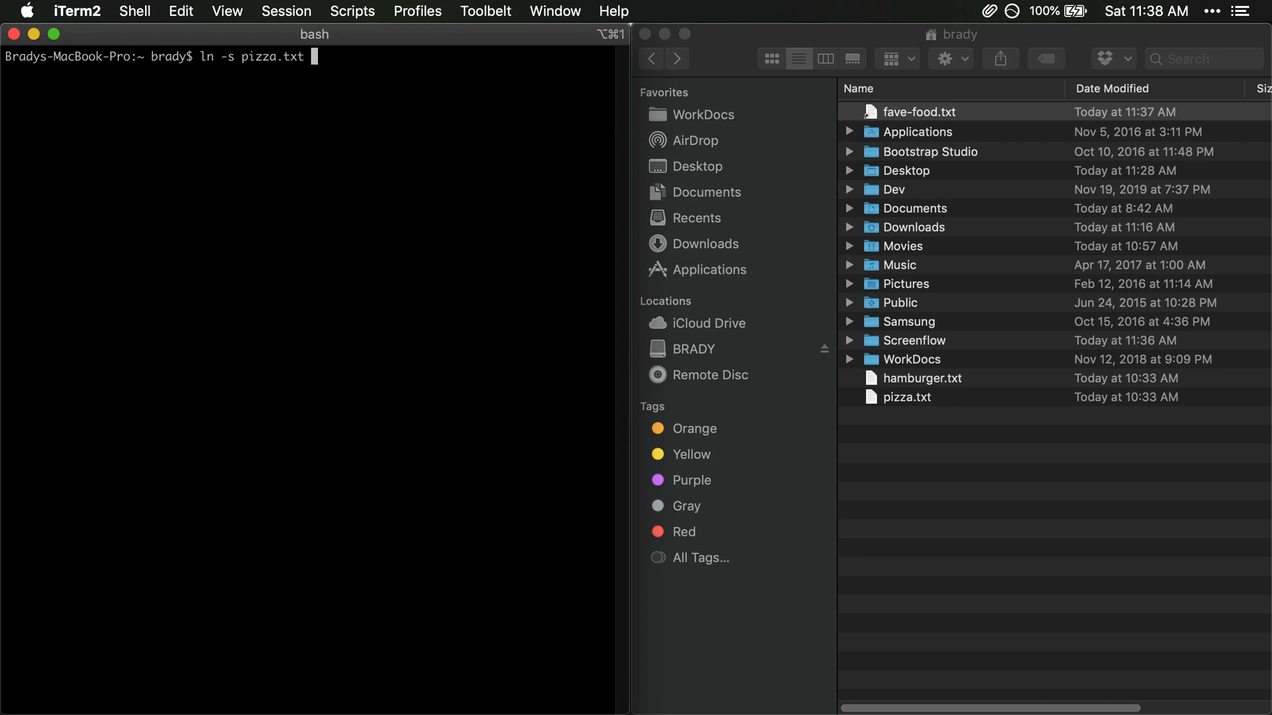
type("fave-food.txt")
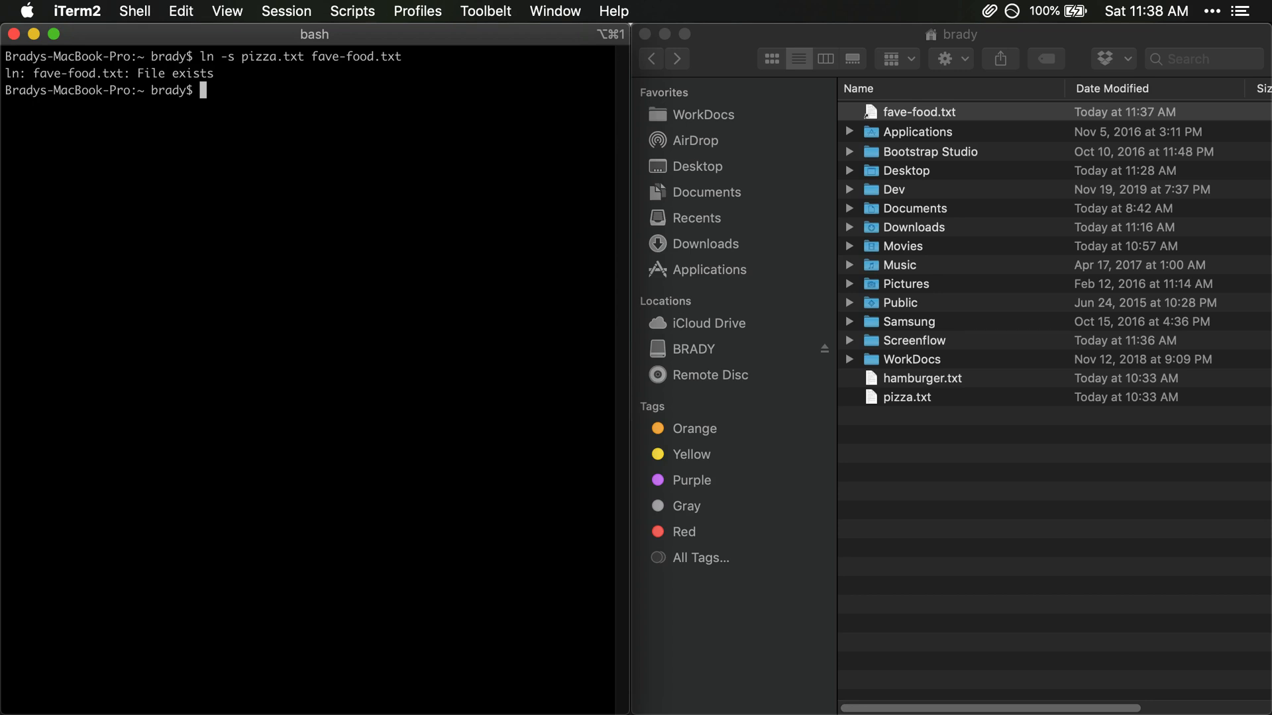
- Edit the command to ln -sf pizza.txt good-food.txt and run it
type("ln -s pizza.txt fave-food.txt")
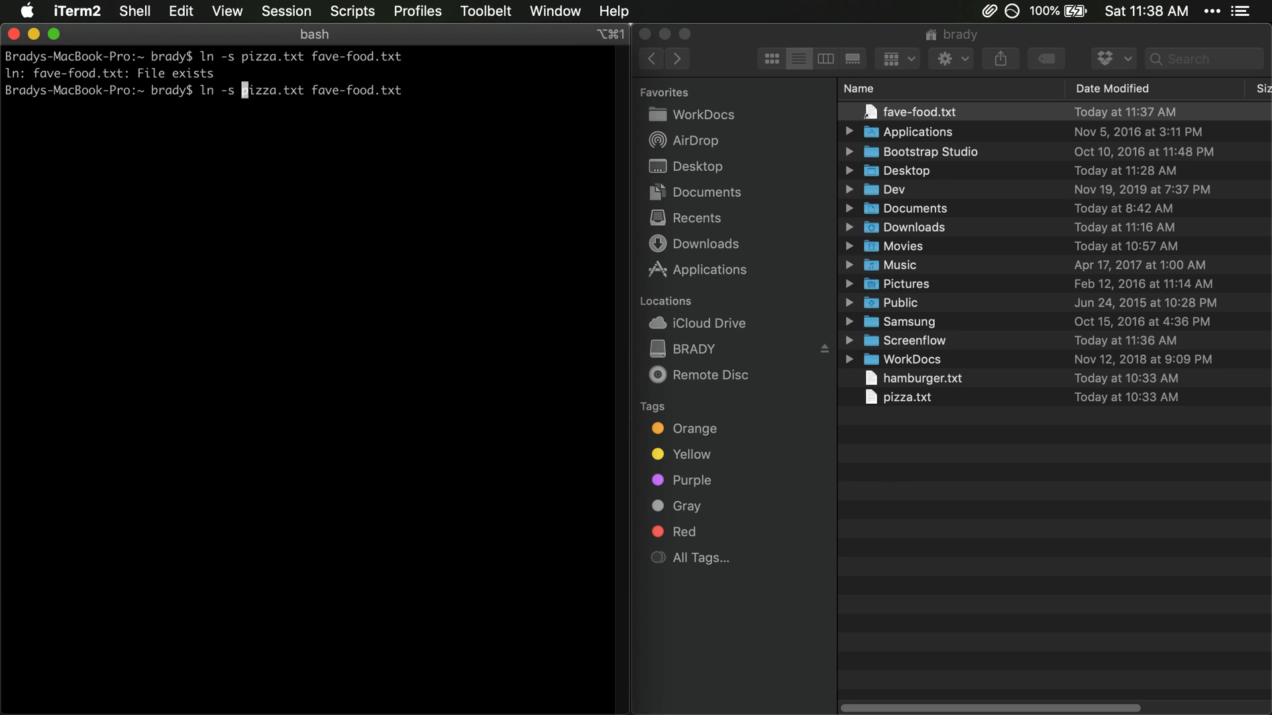
type("f")
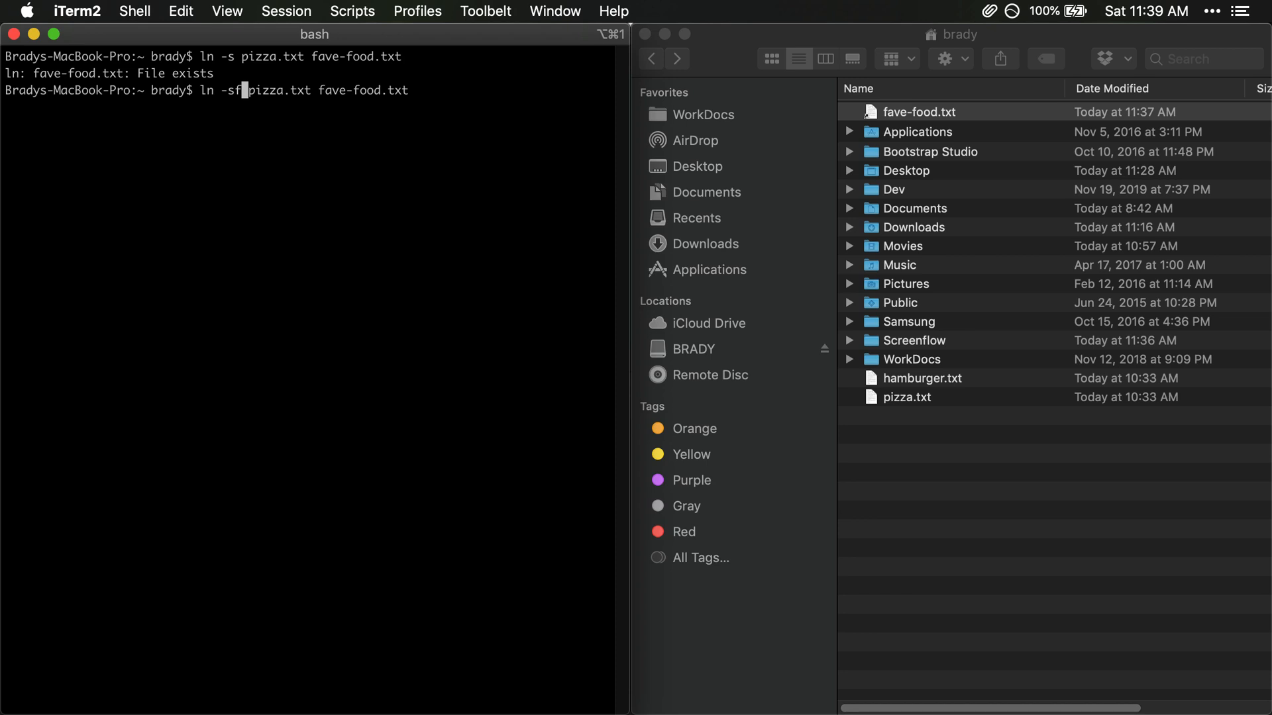
type("\" \"")
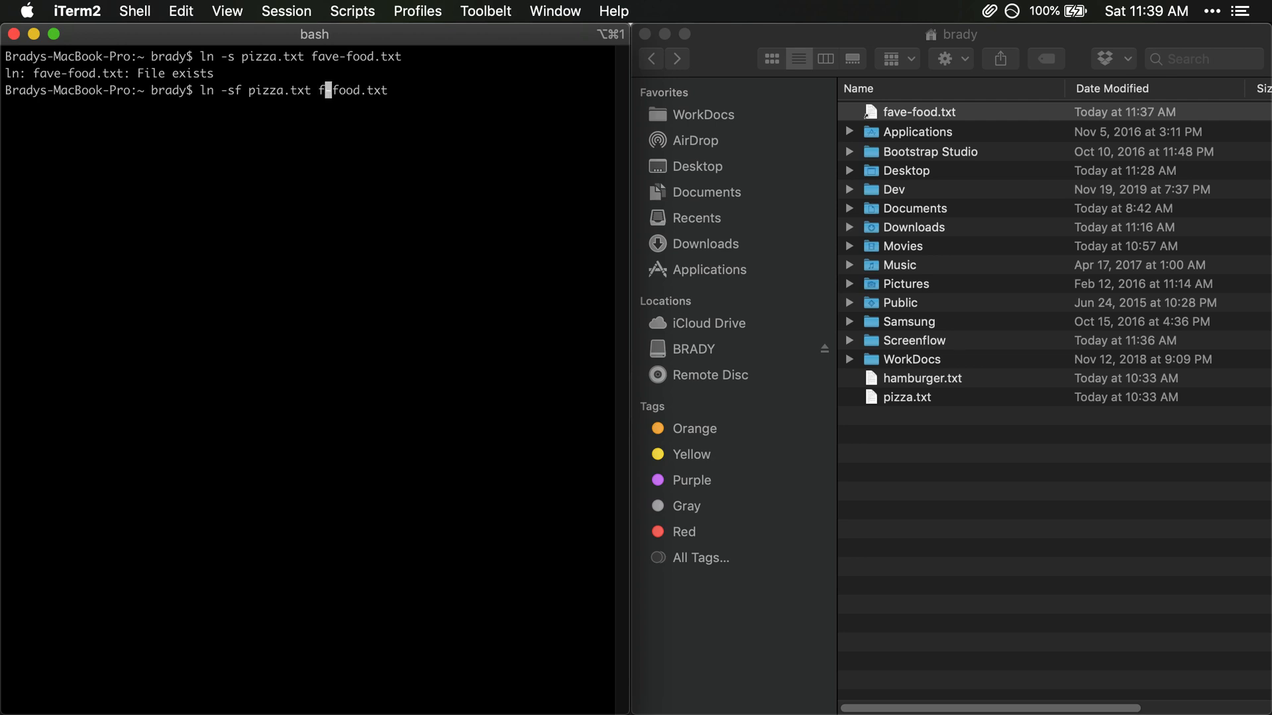
key("Backspace")
type("good")
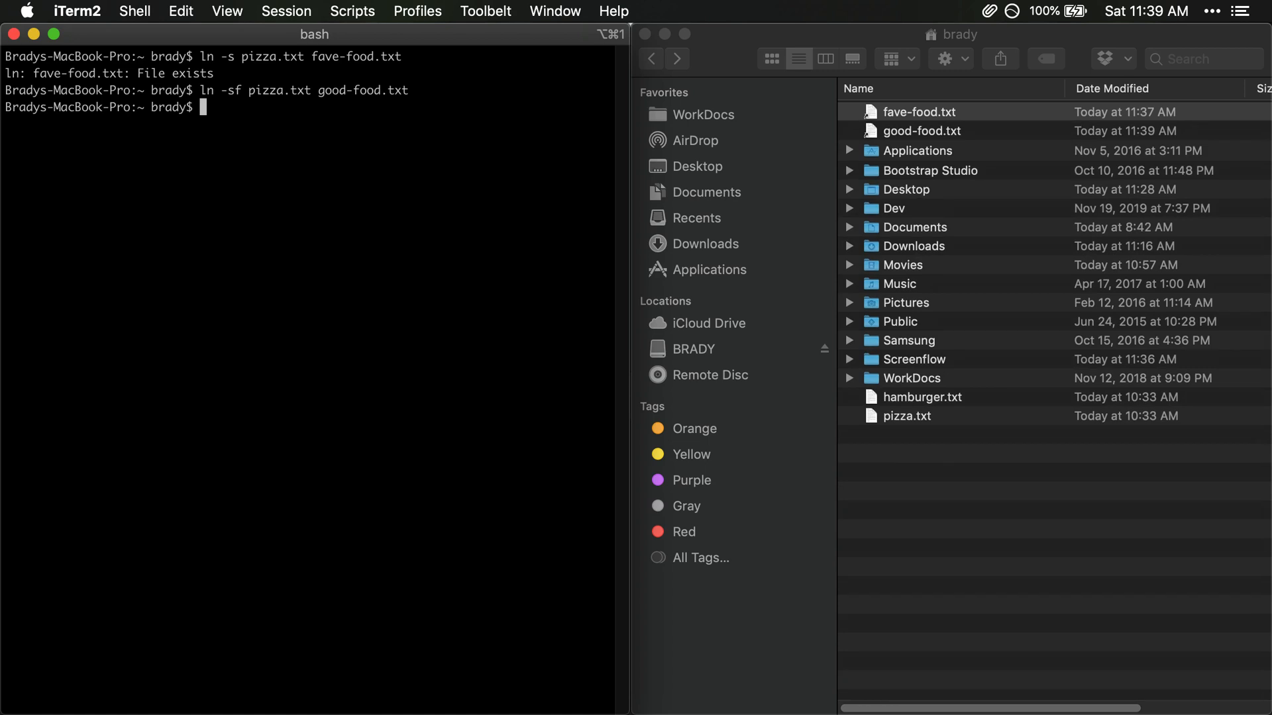
- Remove good-food.txt and force-link fave-food.txt to pizza.txt with ln -sf
type("rm")
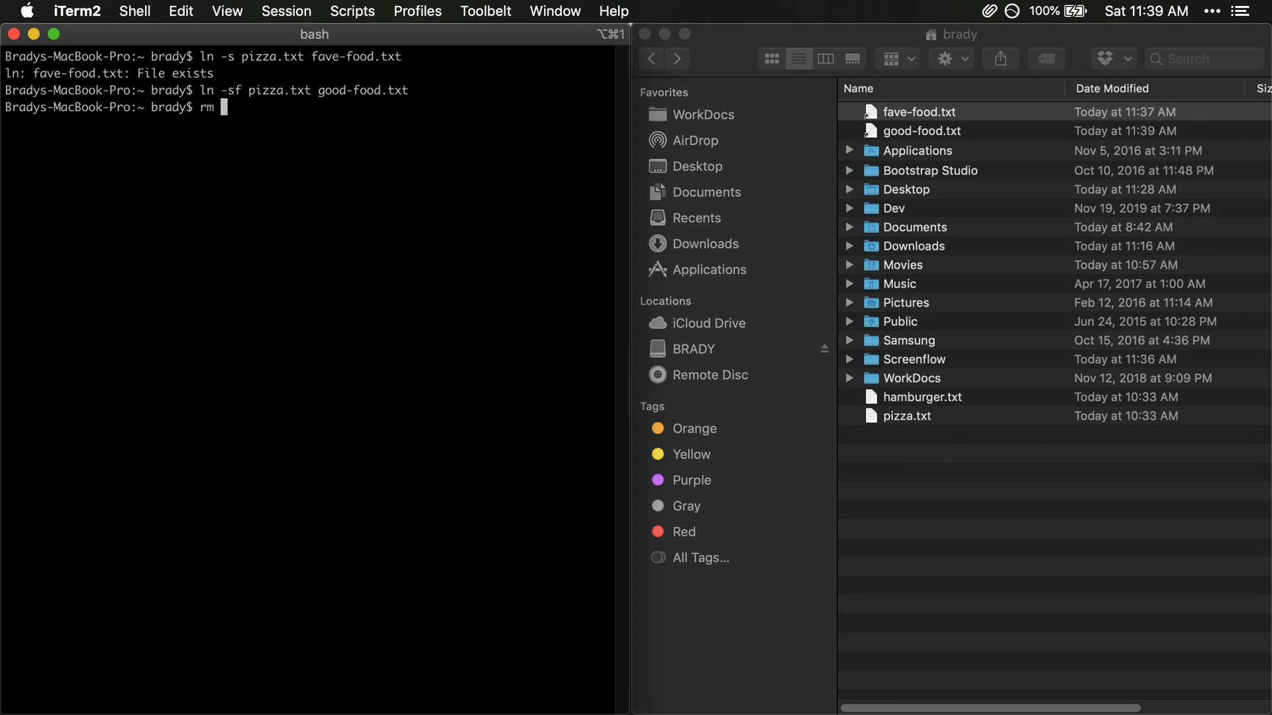
type("good-food.txt")
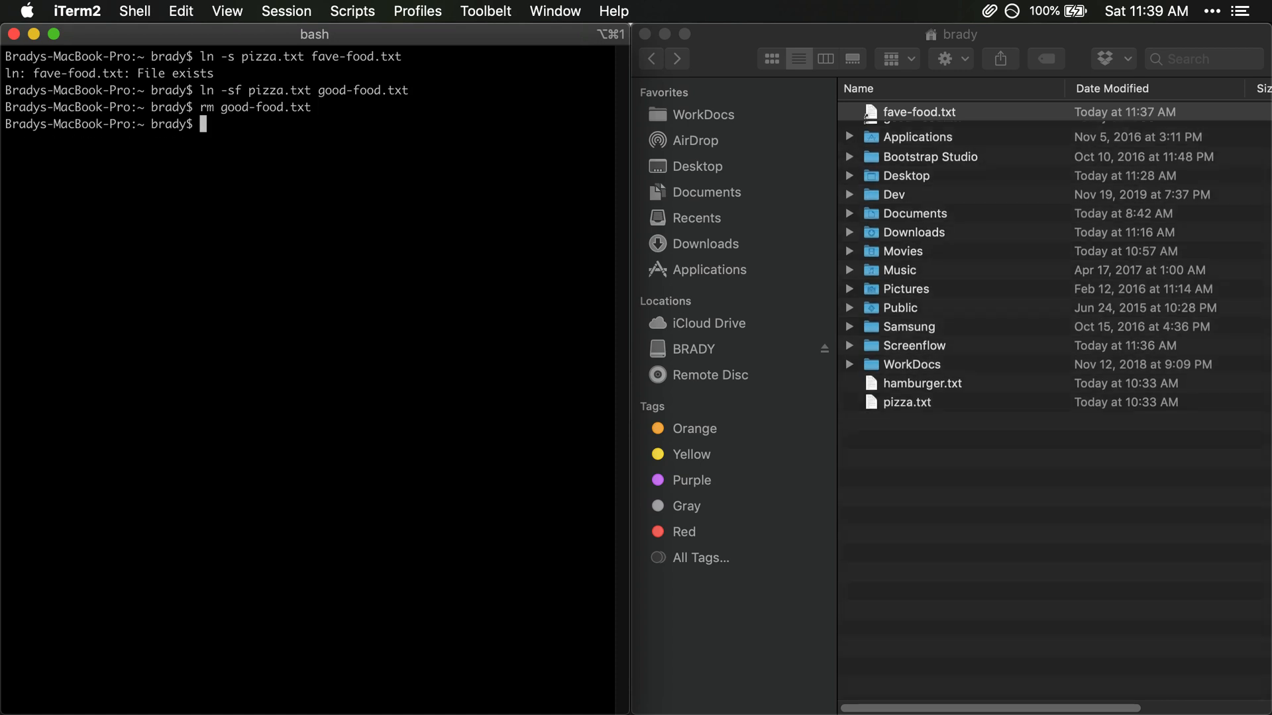
type("rm good-food.txt")
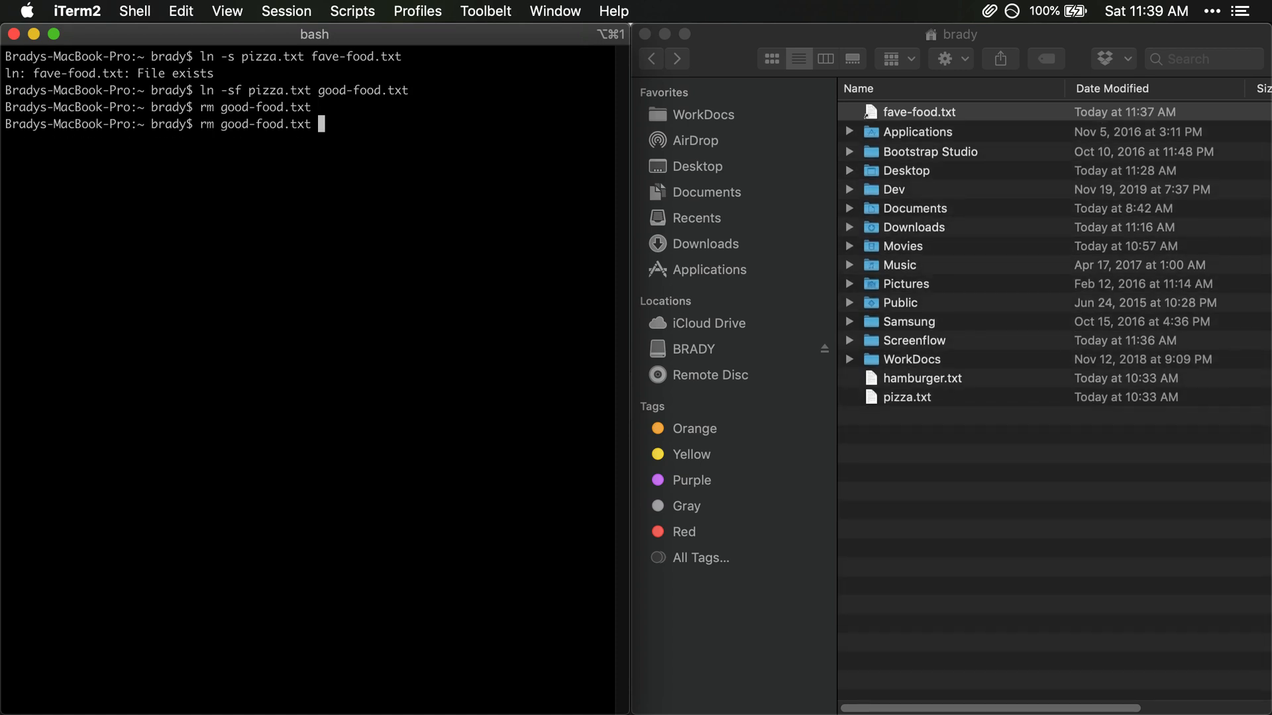
type("ln -sf pizza.txt good-food.txt")
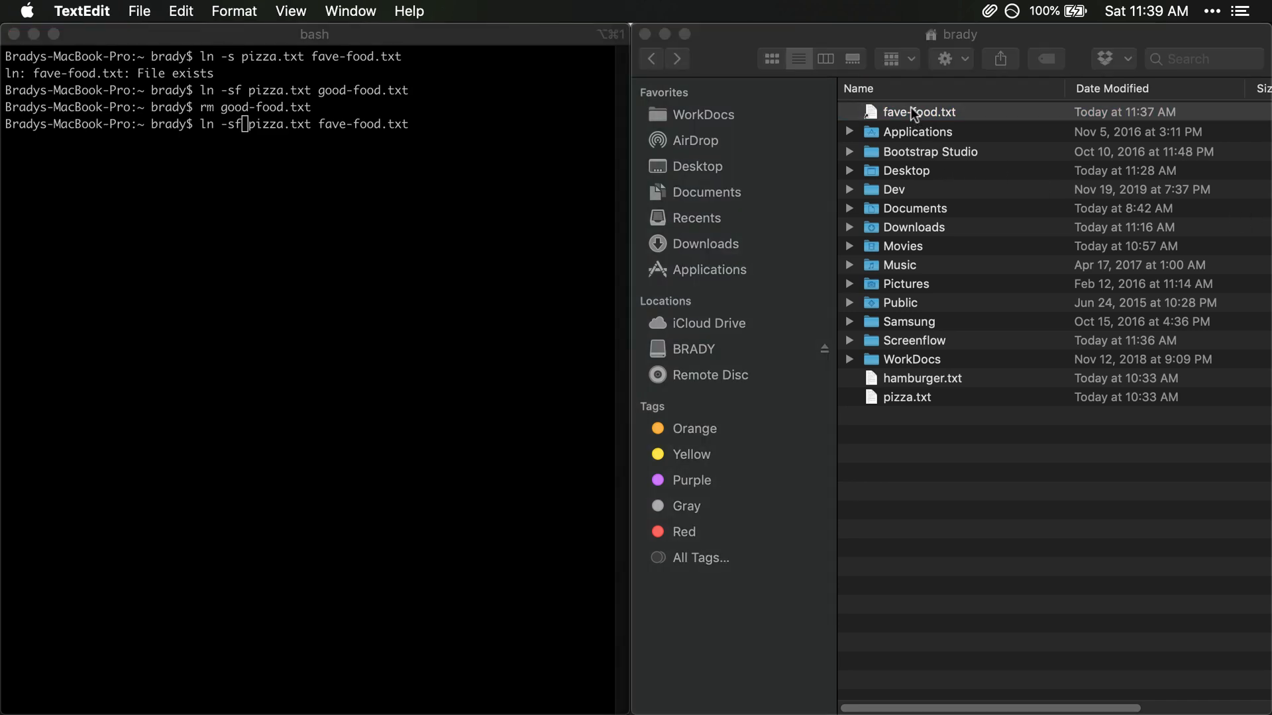
- Open fave-food.txt from the home folder in Finder to check its contents
double_click(922, 378)
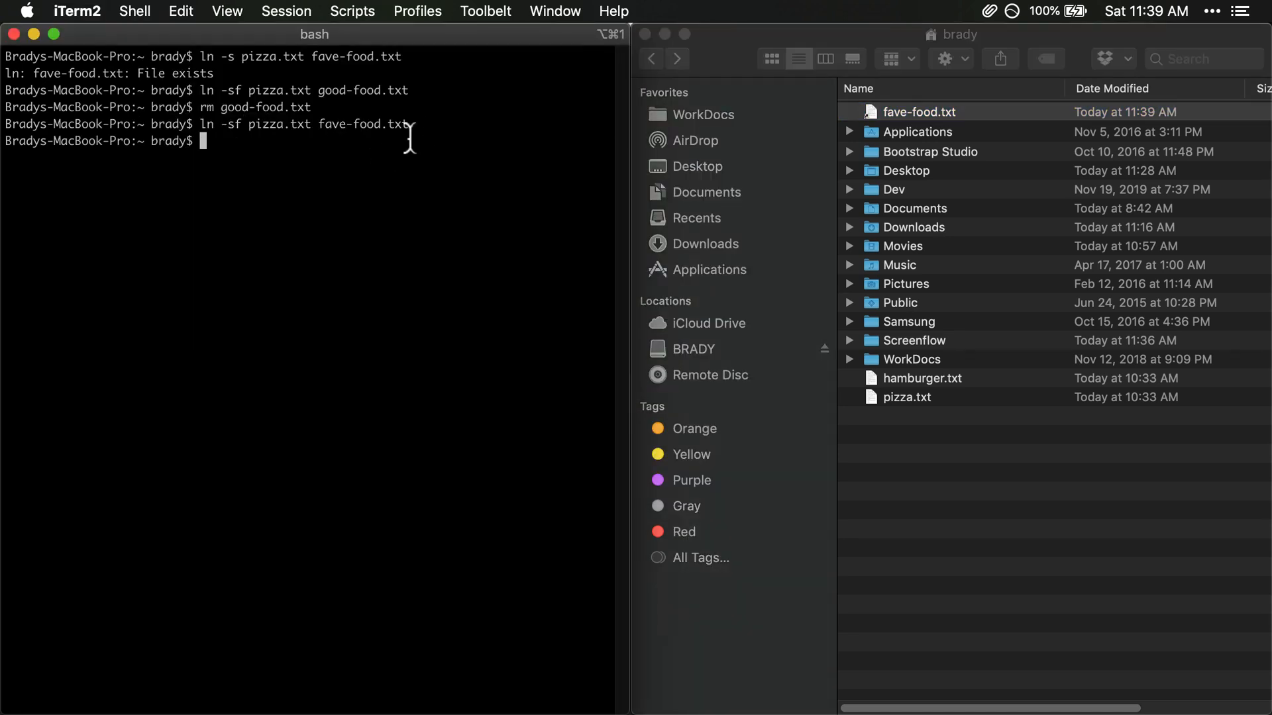
left_click(918, 112)
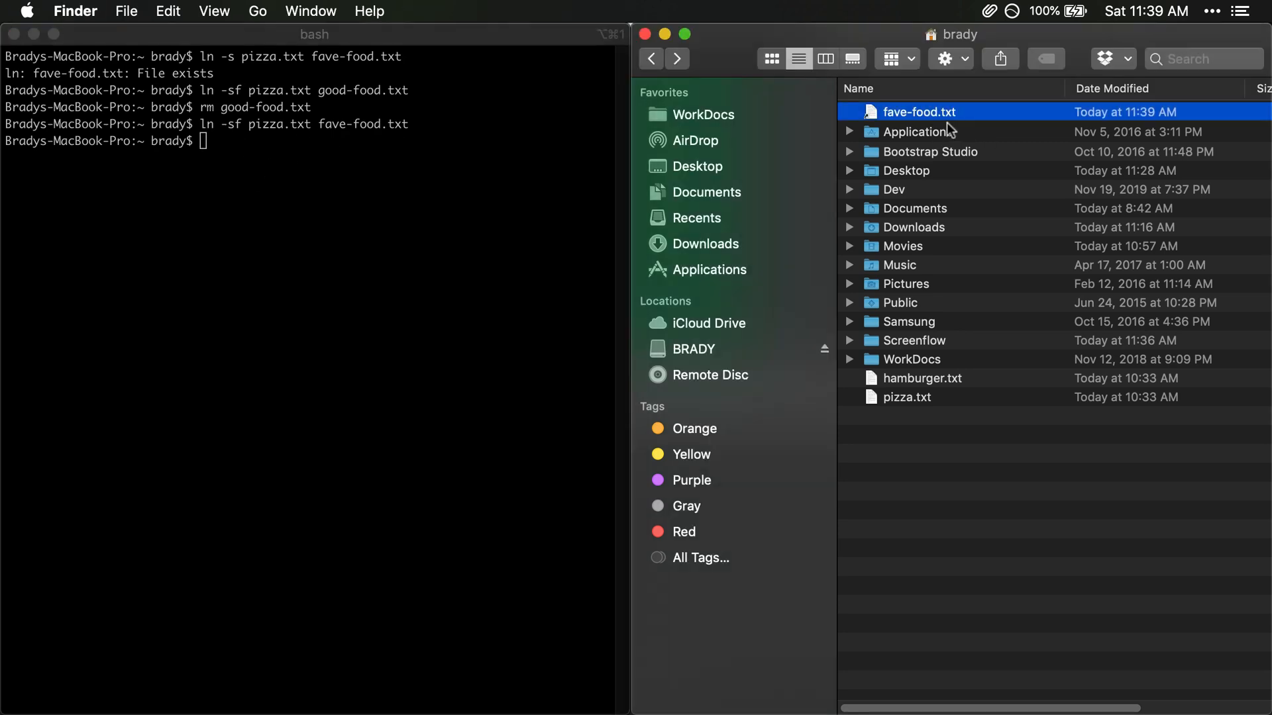
double_click(919, 111)
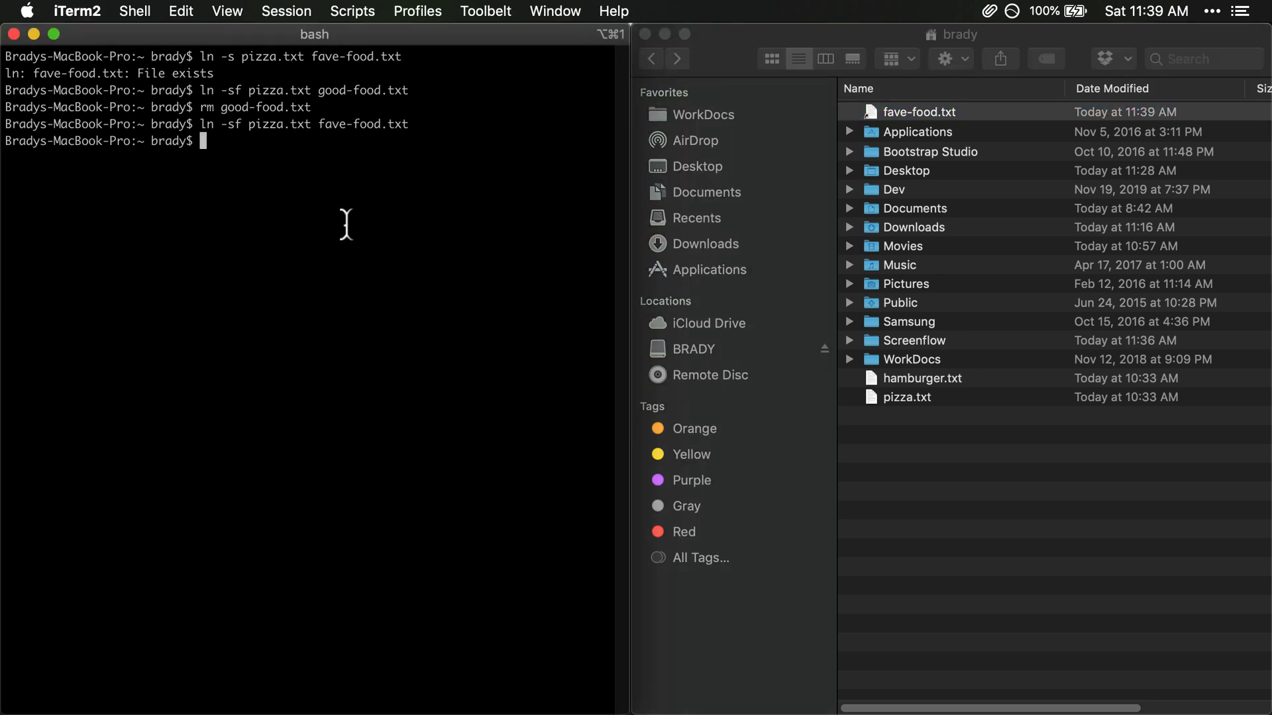
mouse_move(243, 140)
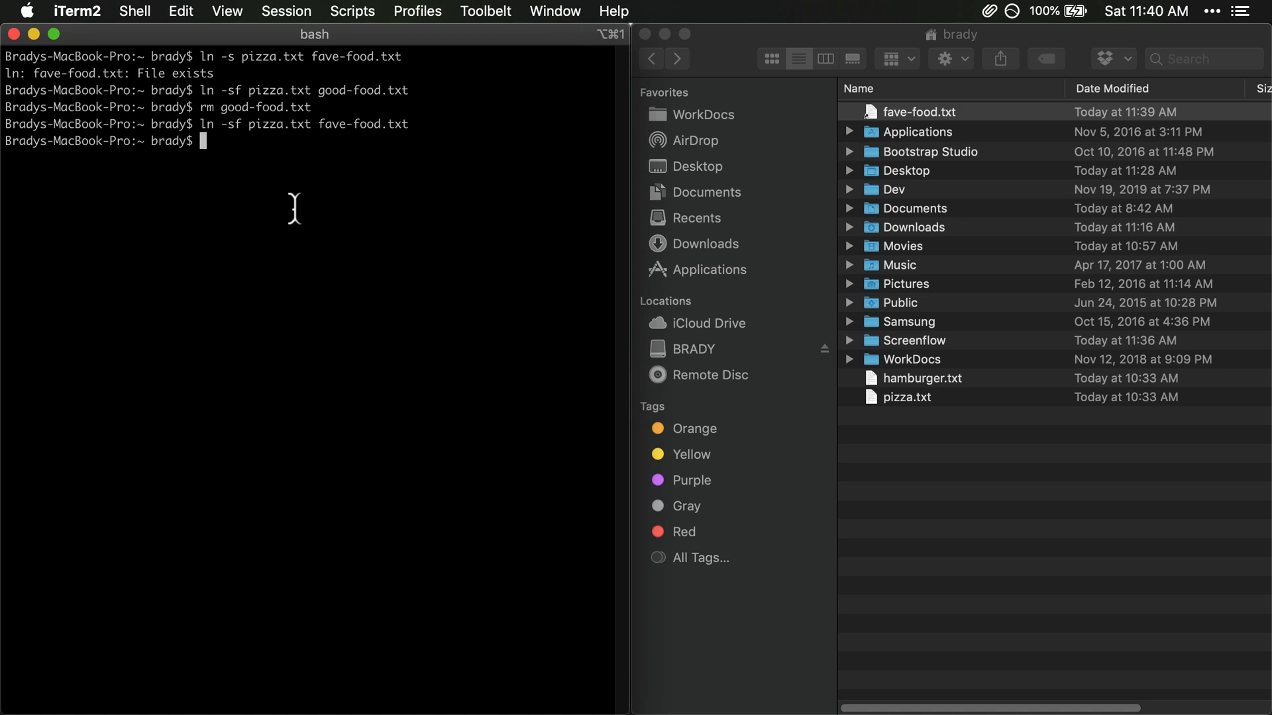
mouse_move(310, 202)
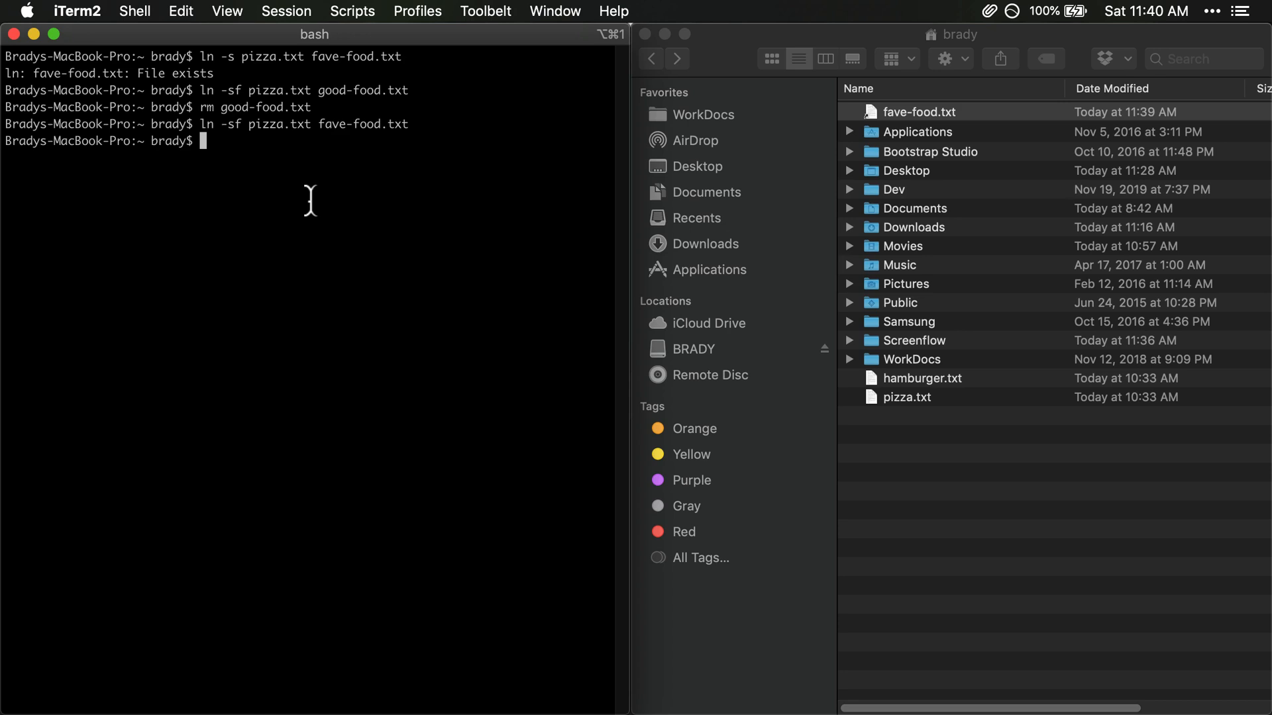
- Check the current Node version (v6.9.1), then switch to Node 8 with nvm use 8
type("node --versio")
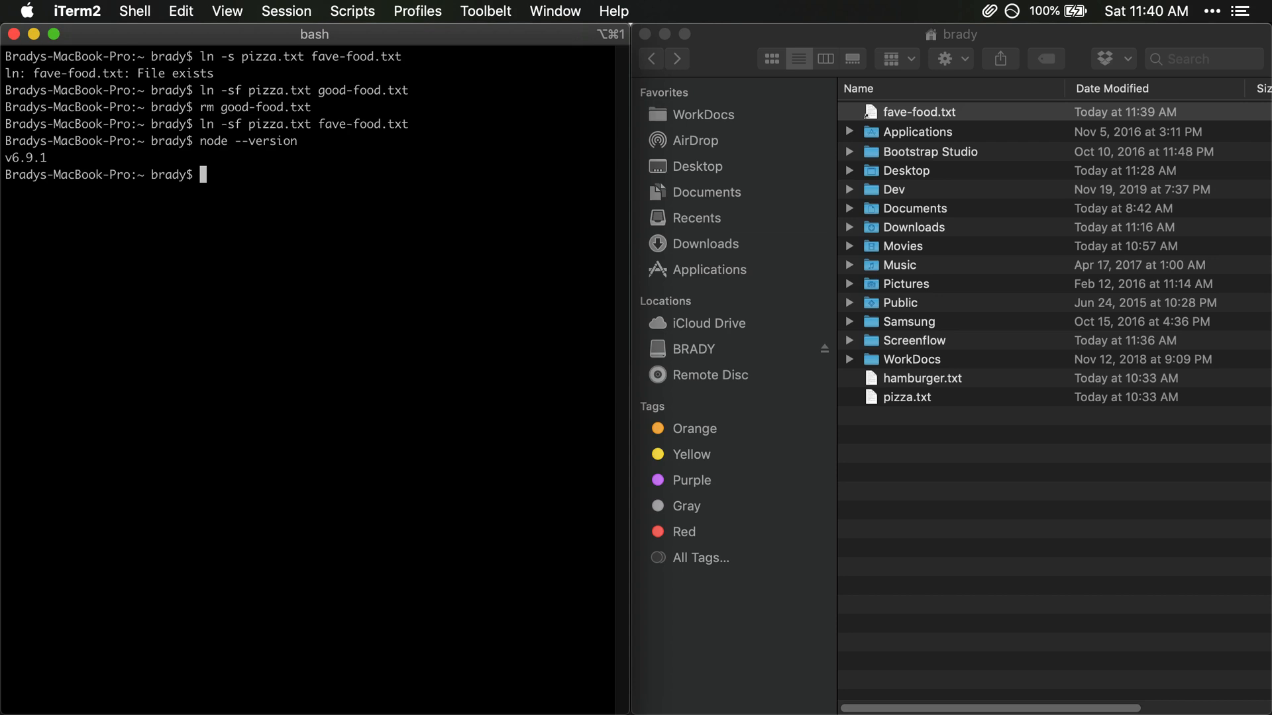
type("nvm use")
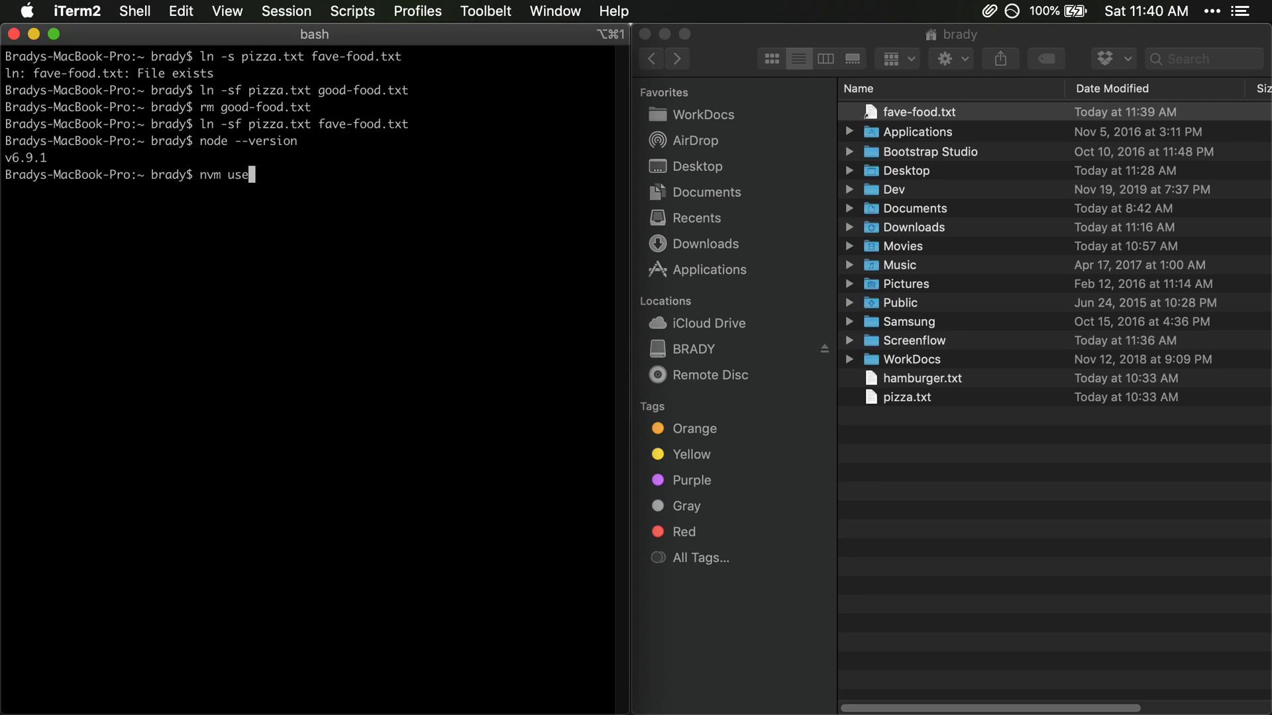
type("8")
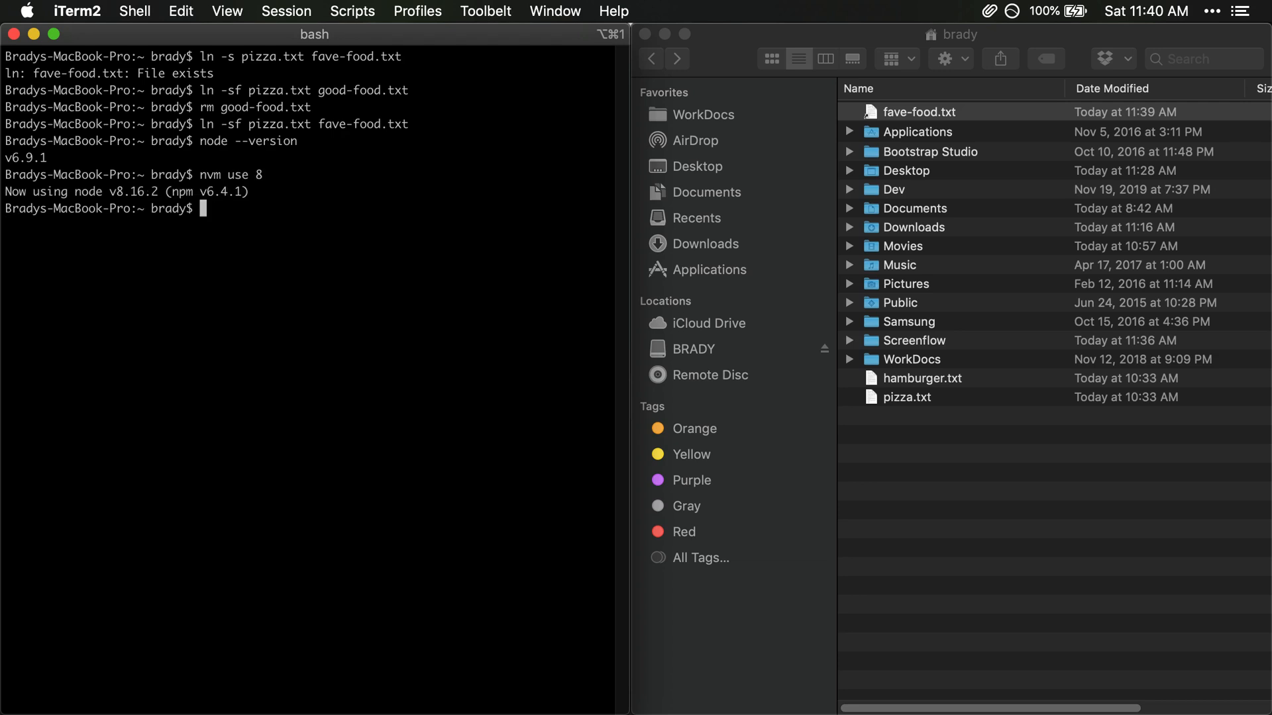
- Confirm node --version now reports v8.16.2
type("node --versio")
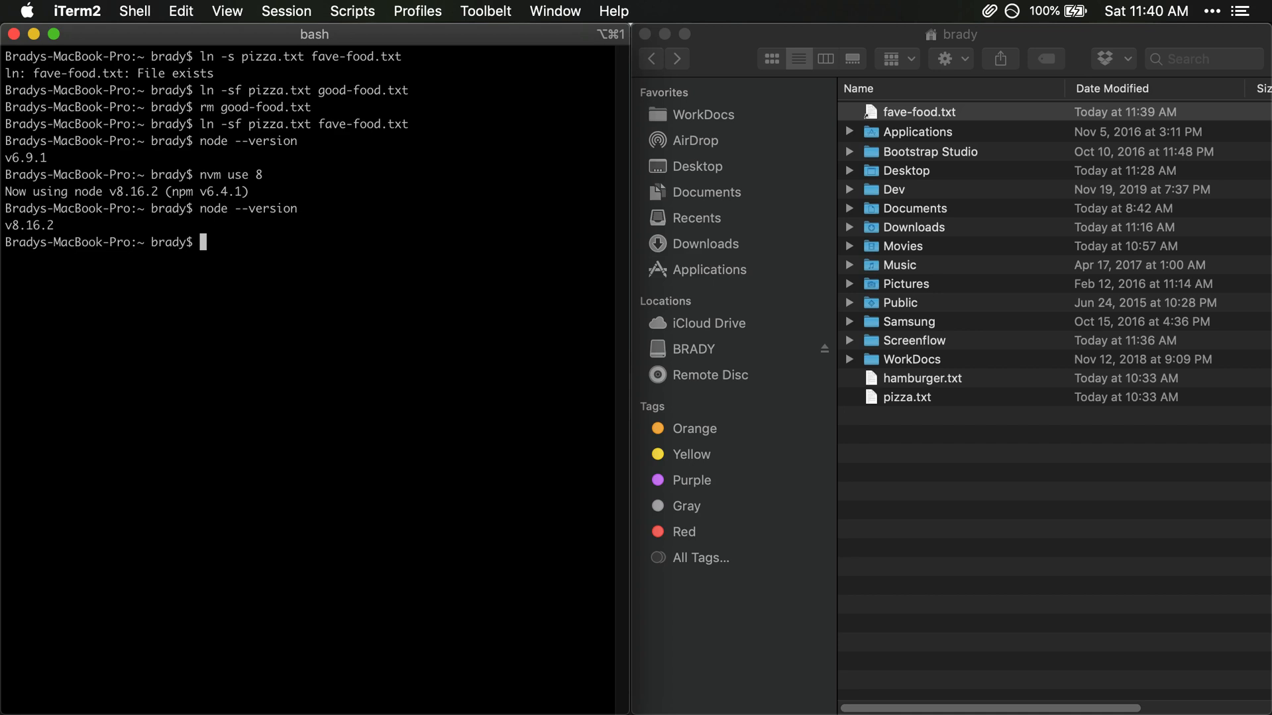
type("node")
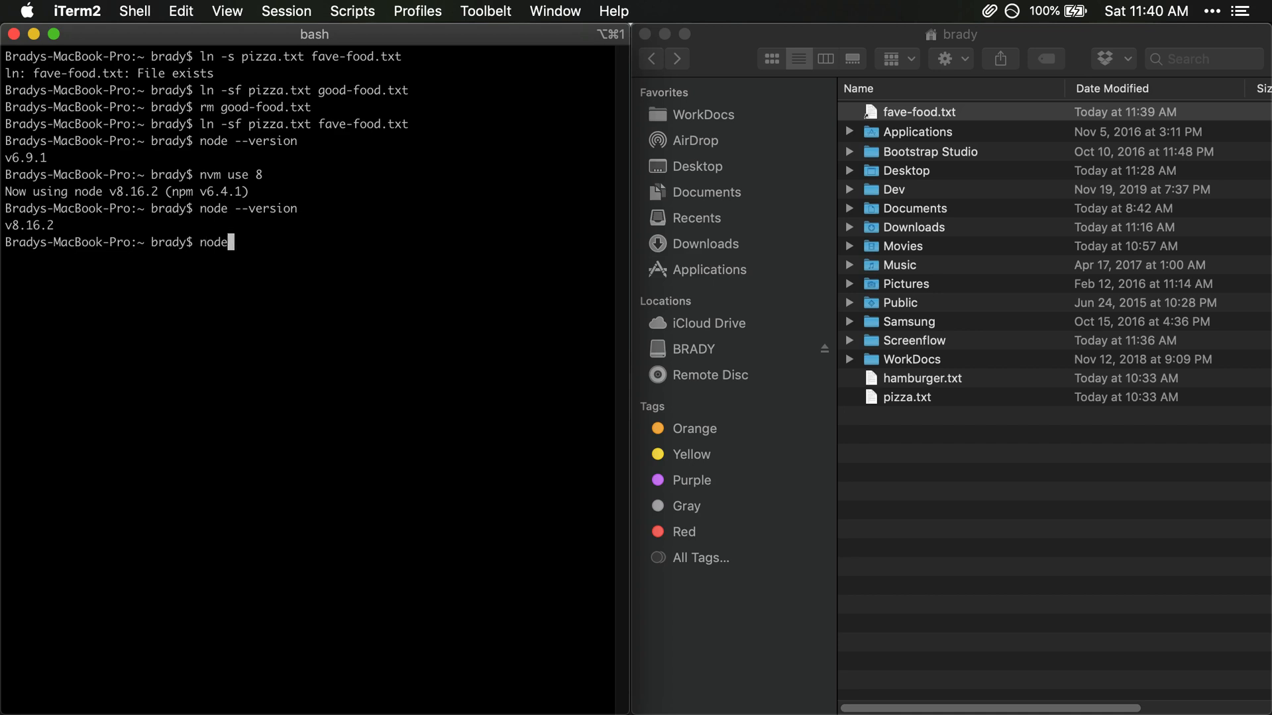
double_click(216, 242)
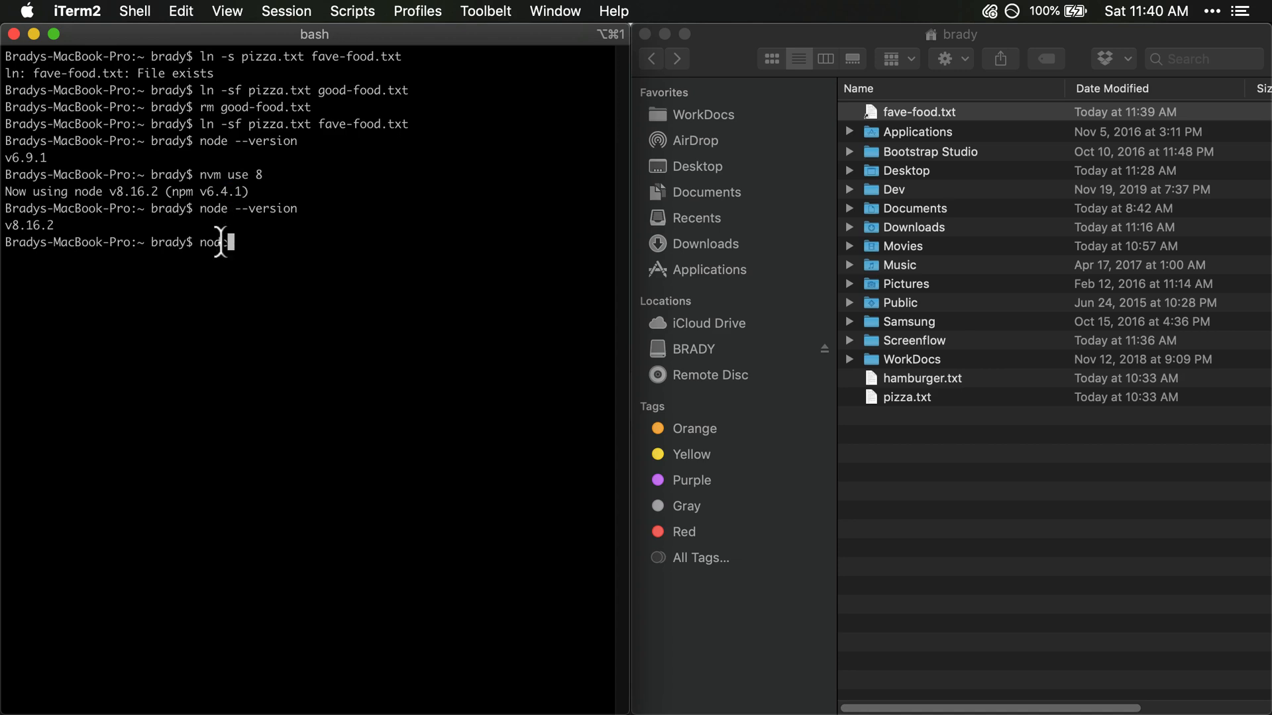
double_click(214, 242)
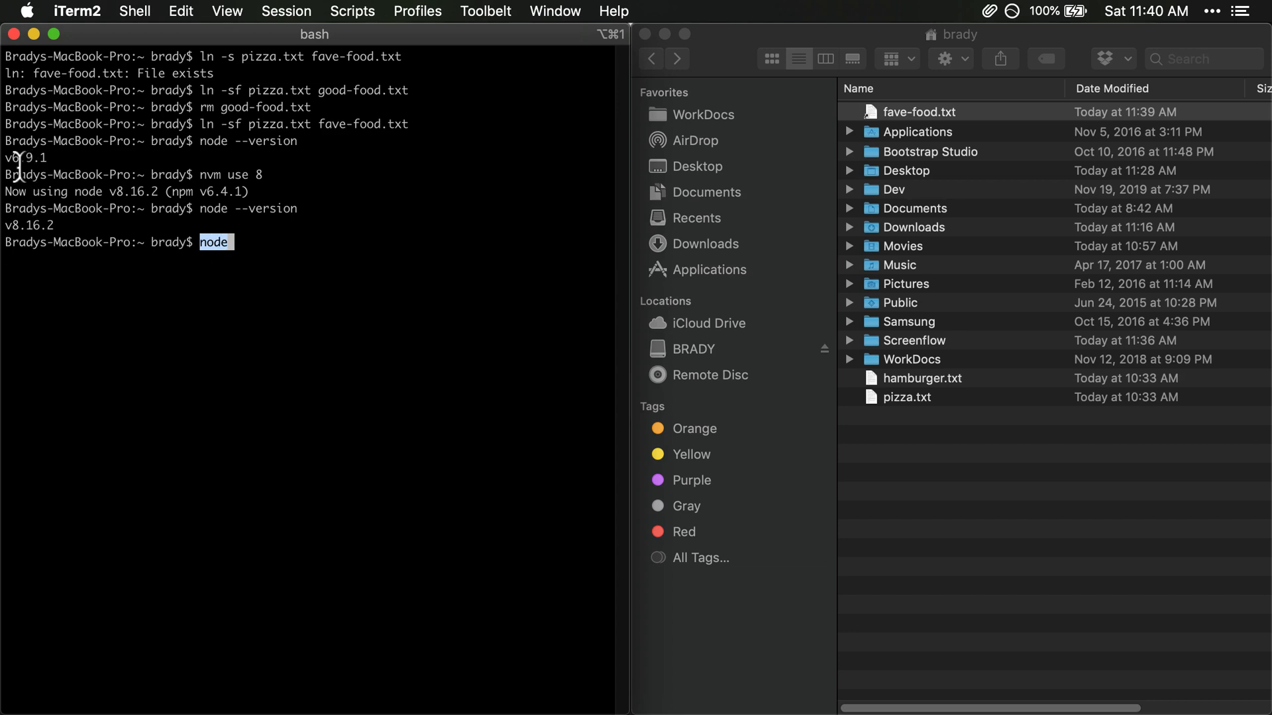
mouse_move(22, 252)
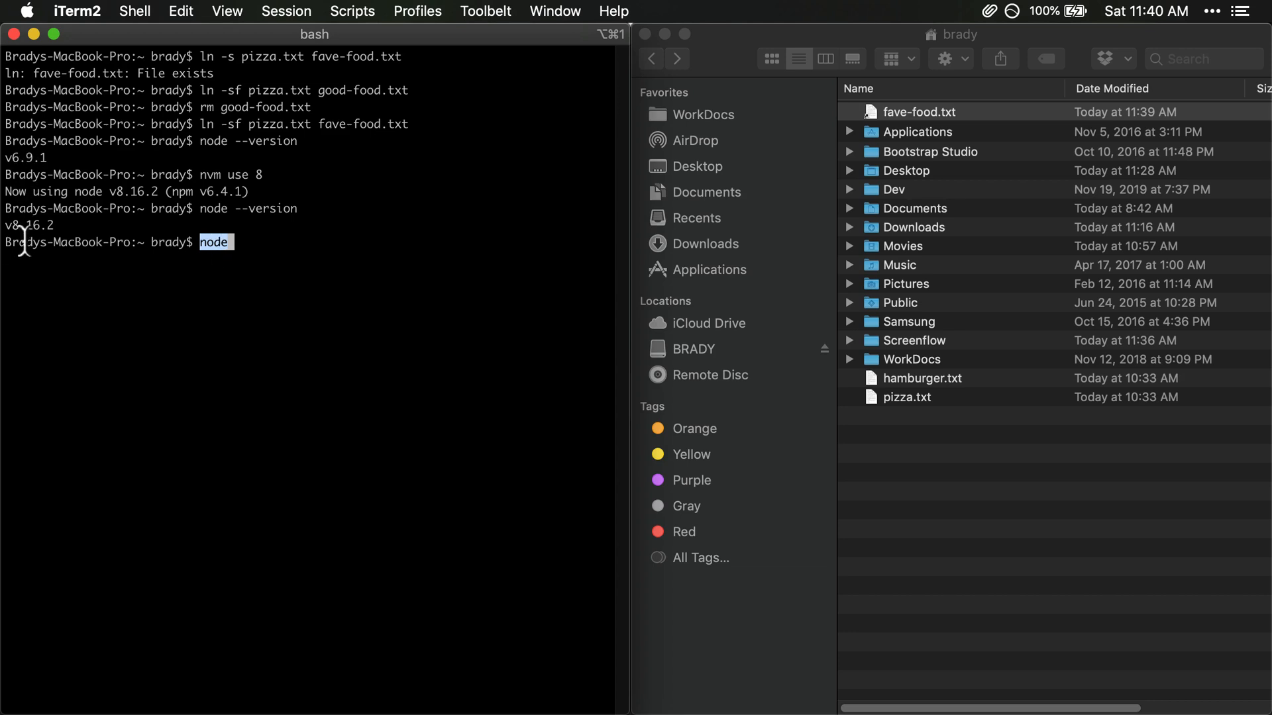
mouse_move(211, 246)
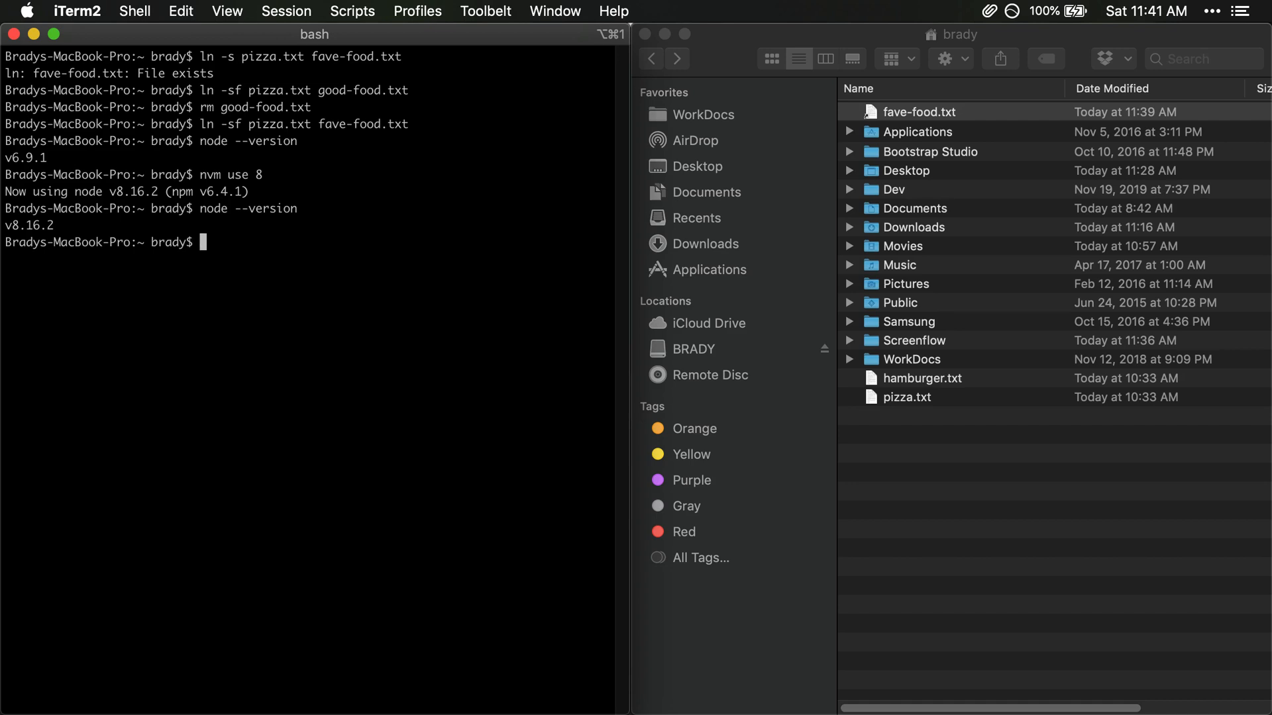
type("nvm")
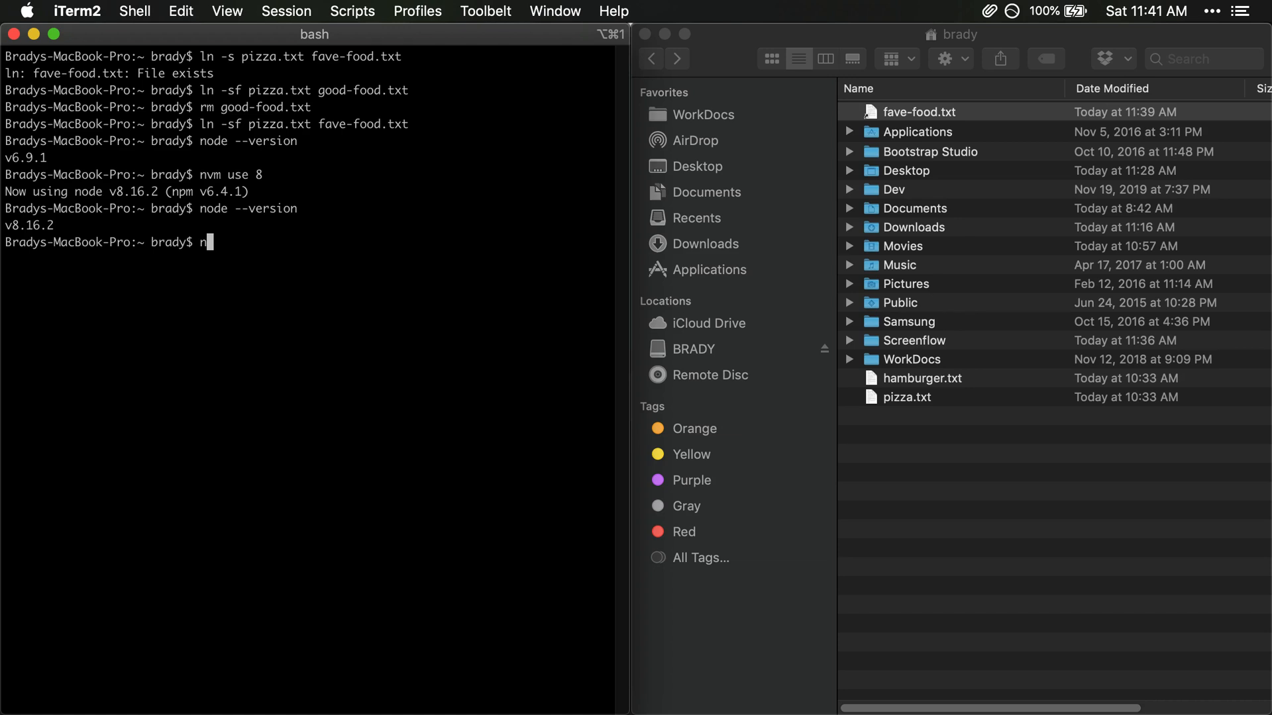
key("Backspace")
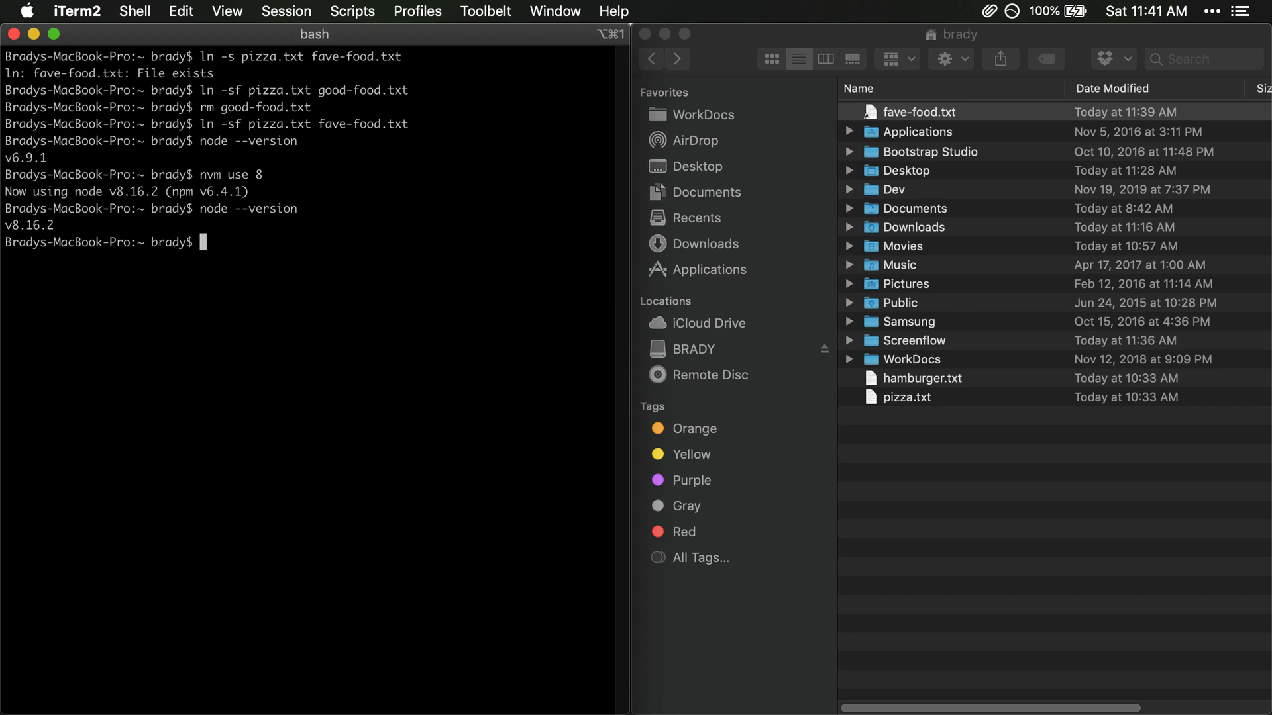
mouse_move(232, 280)
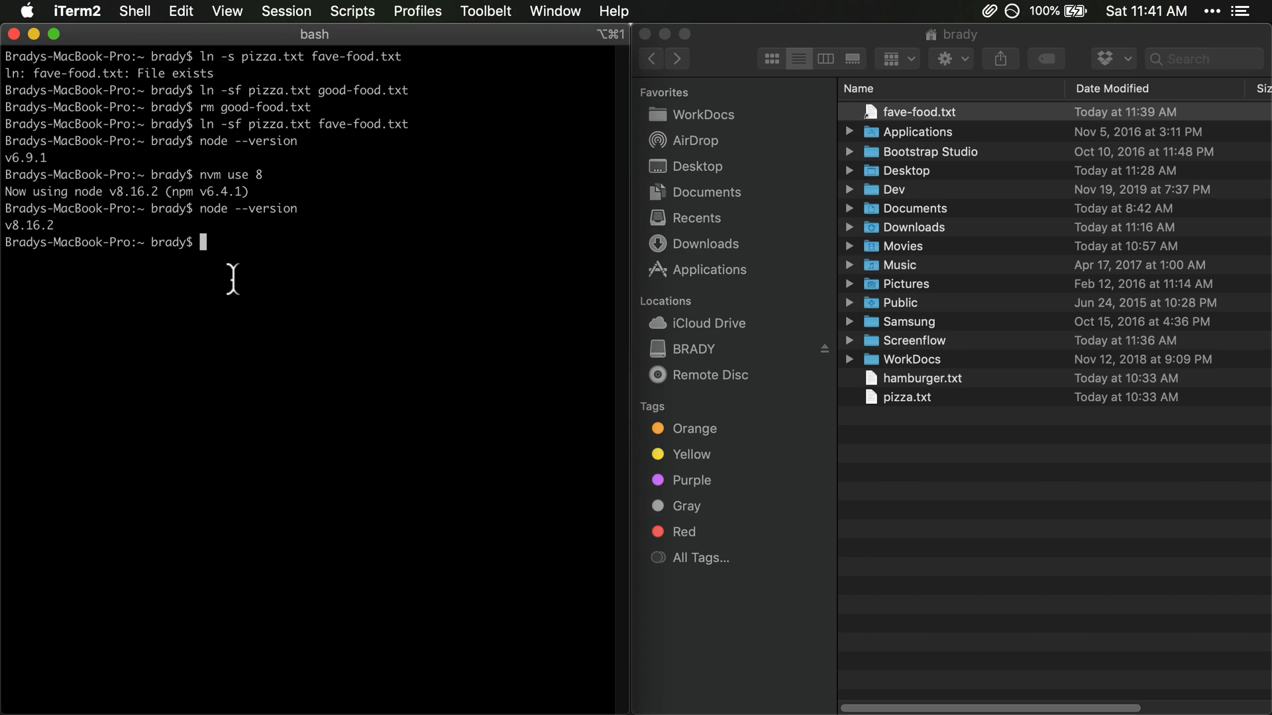
mouse_move(219, 190)
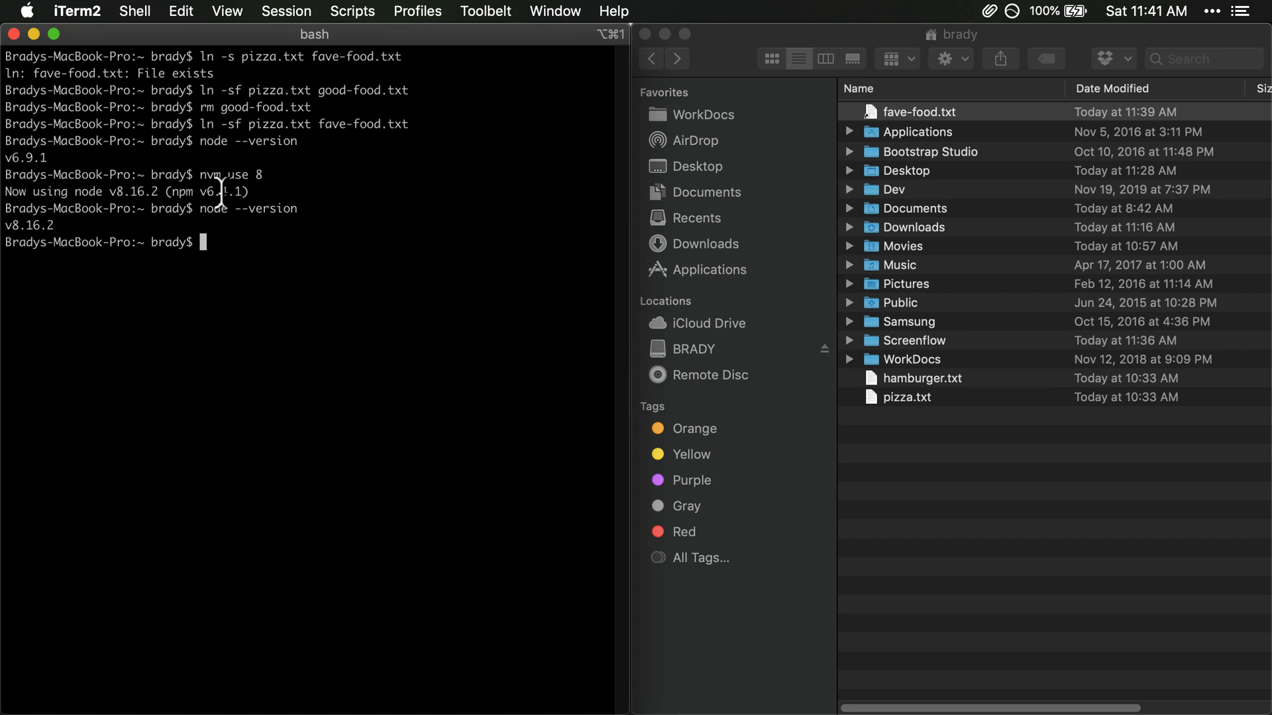
mouse_move(273, 265)
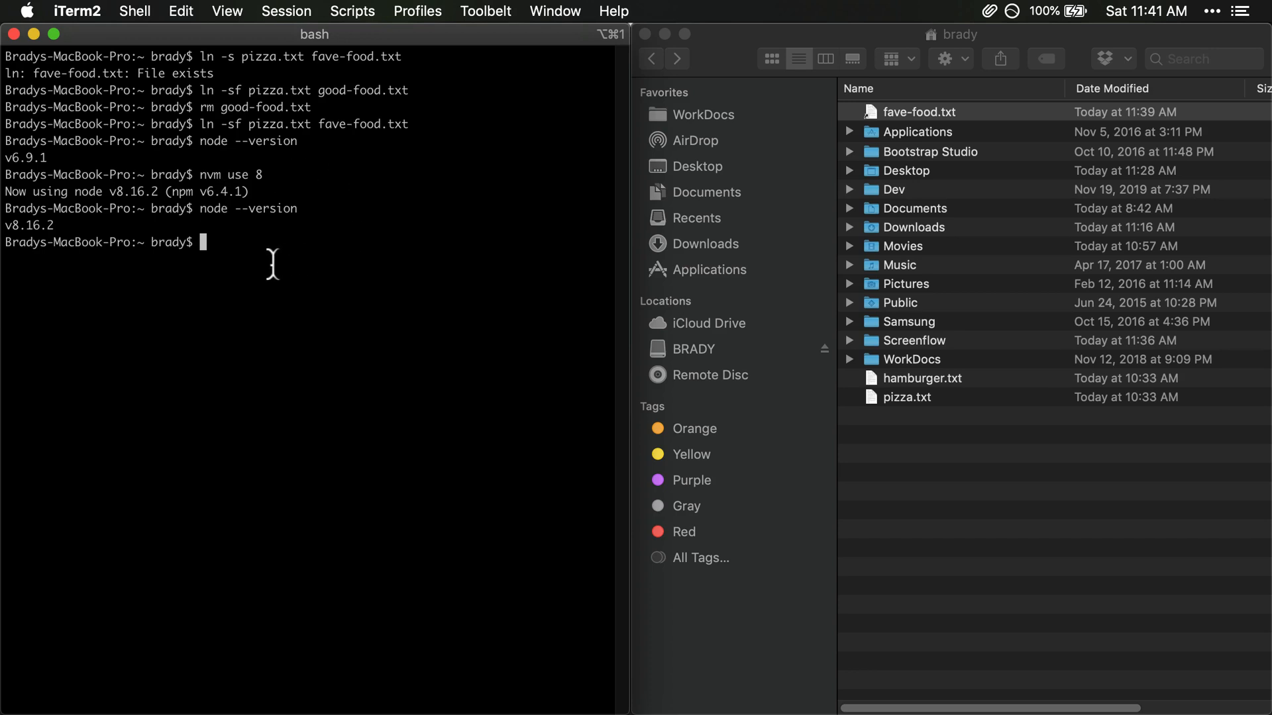
type("m")
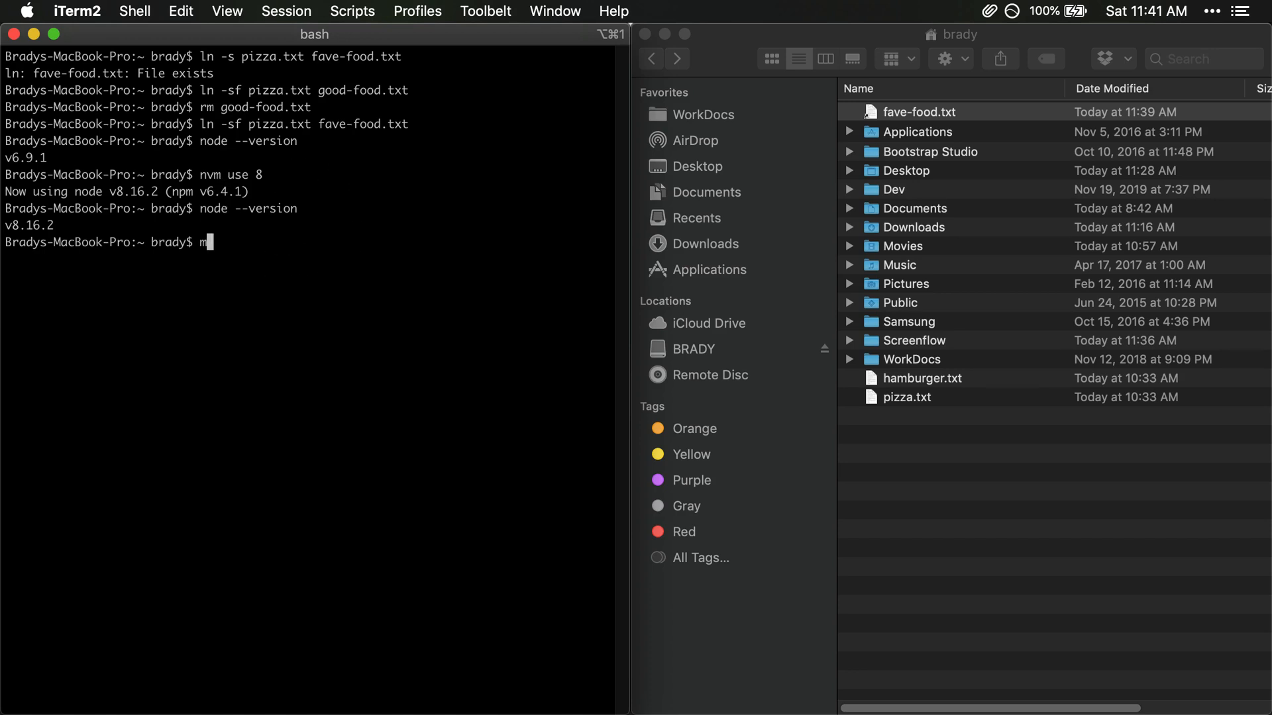
type("ylanguage")
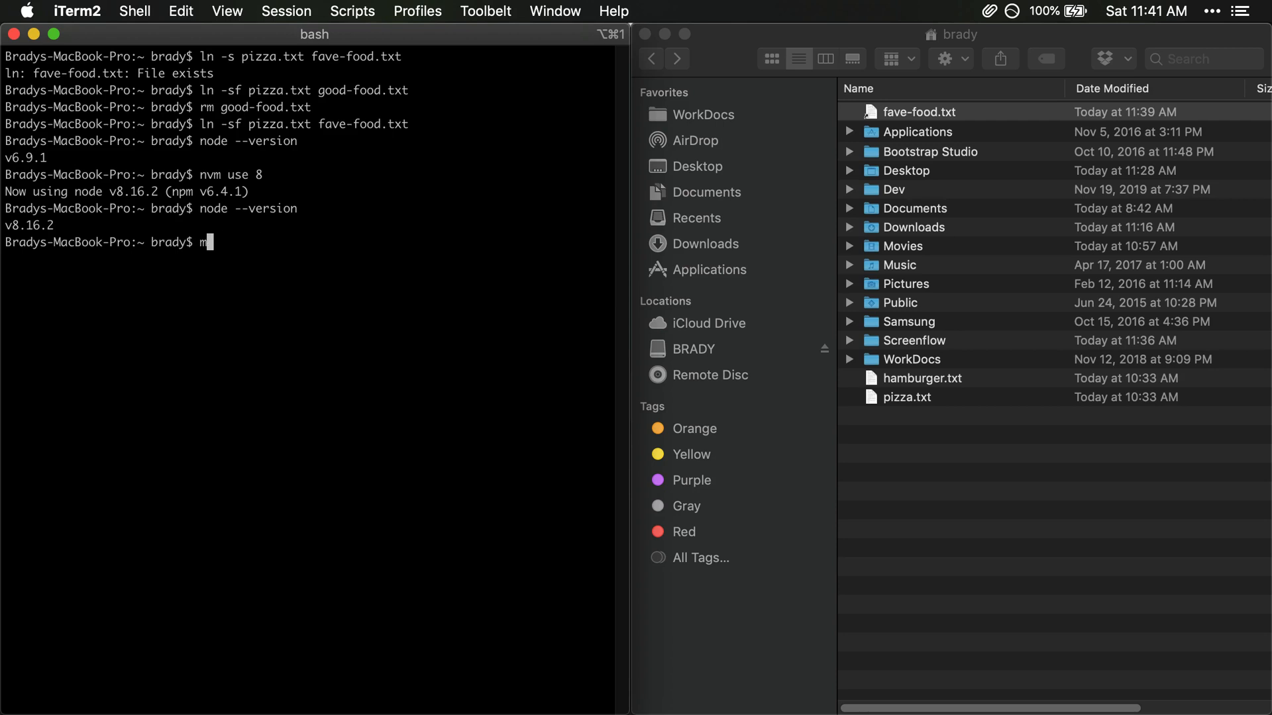
type("ln -s")
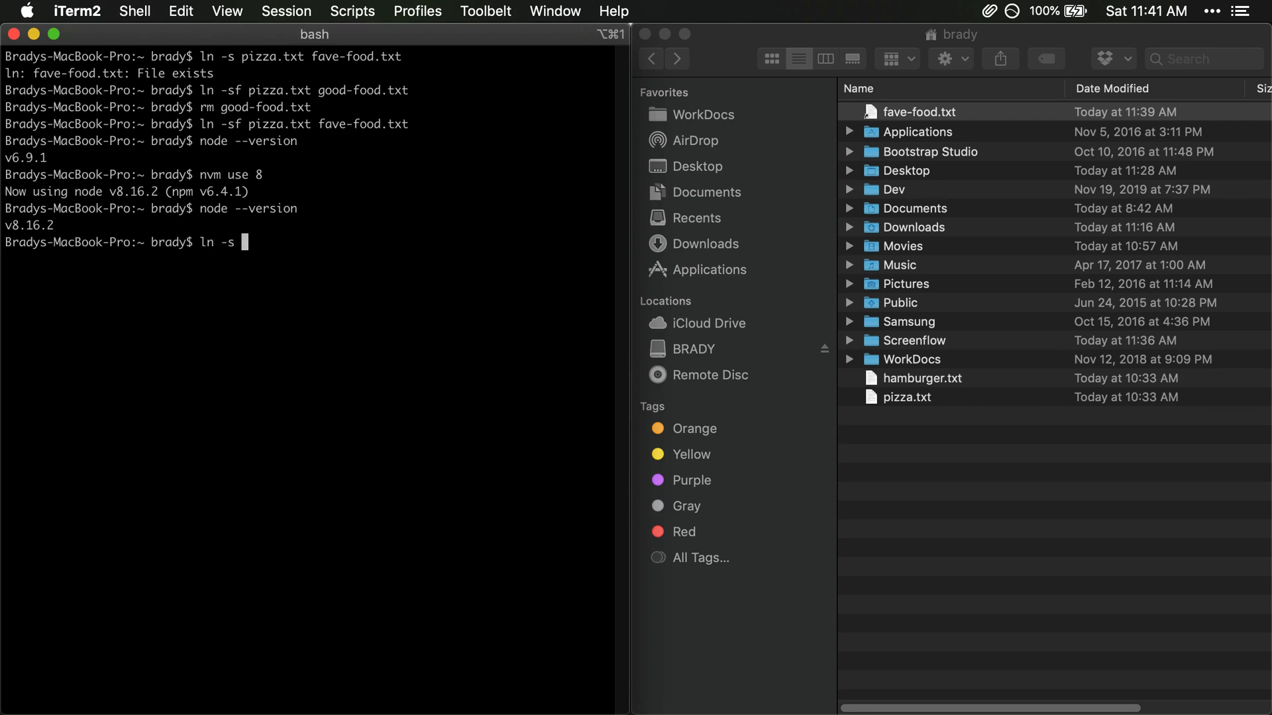
type("f")
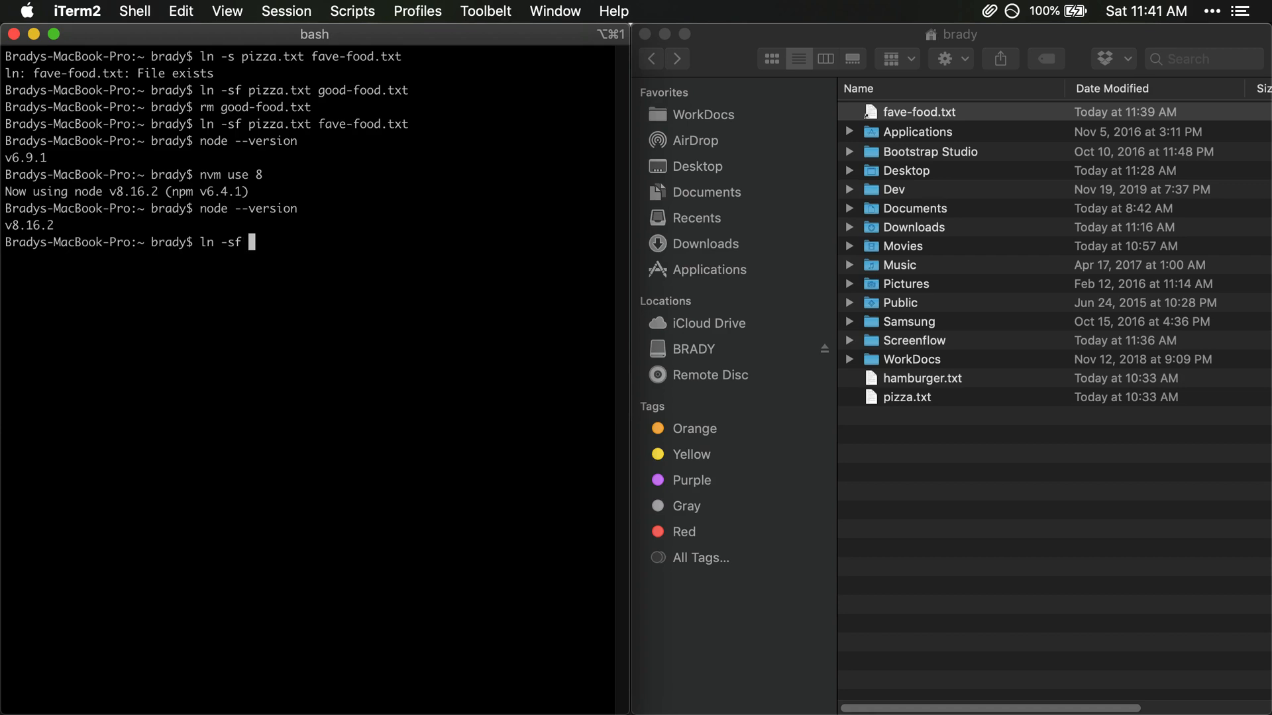
type("mylange")
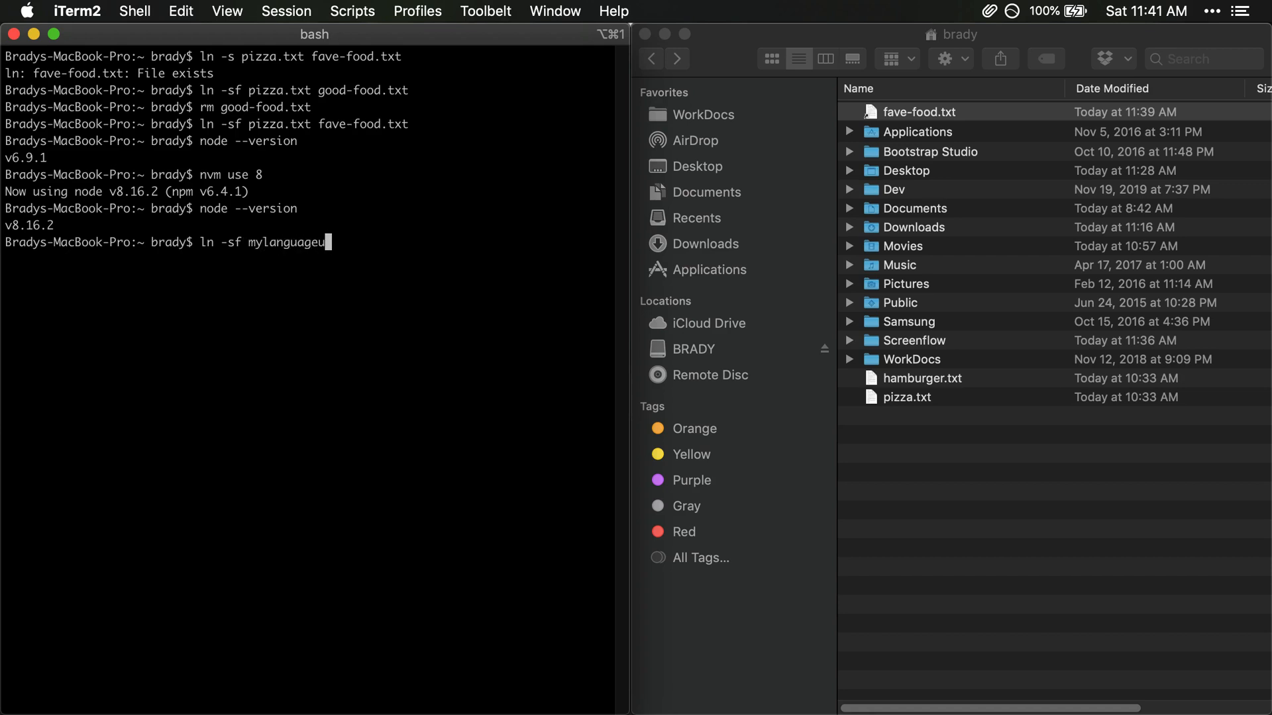
type("6")
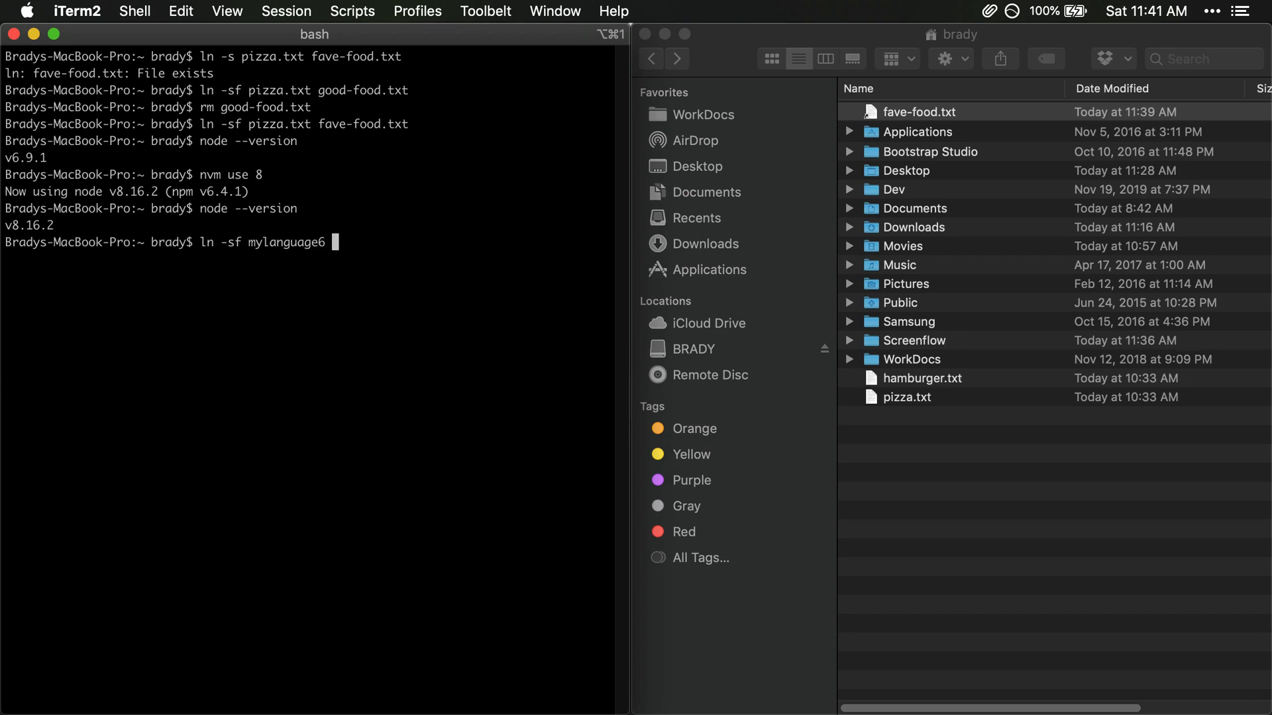
type("mylangeu")
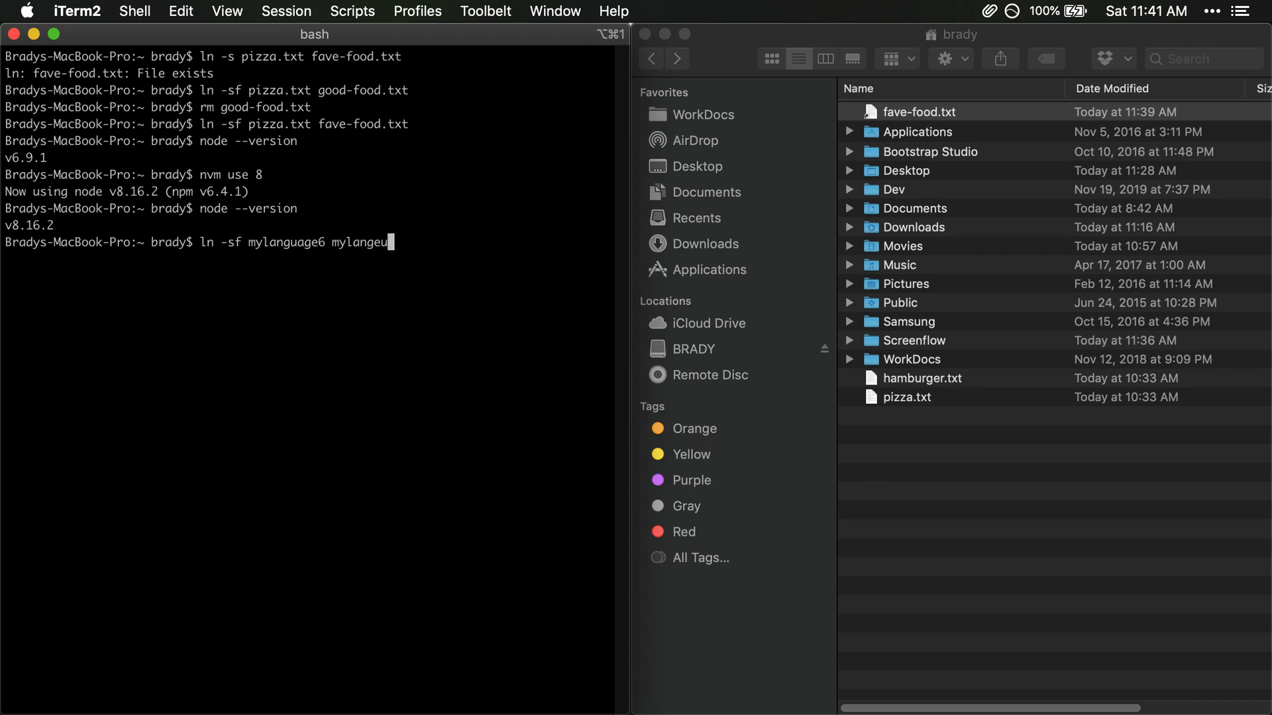
type("age")
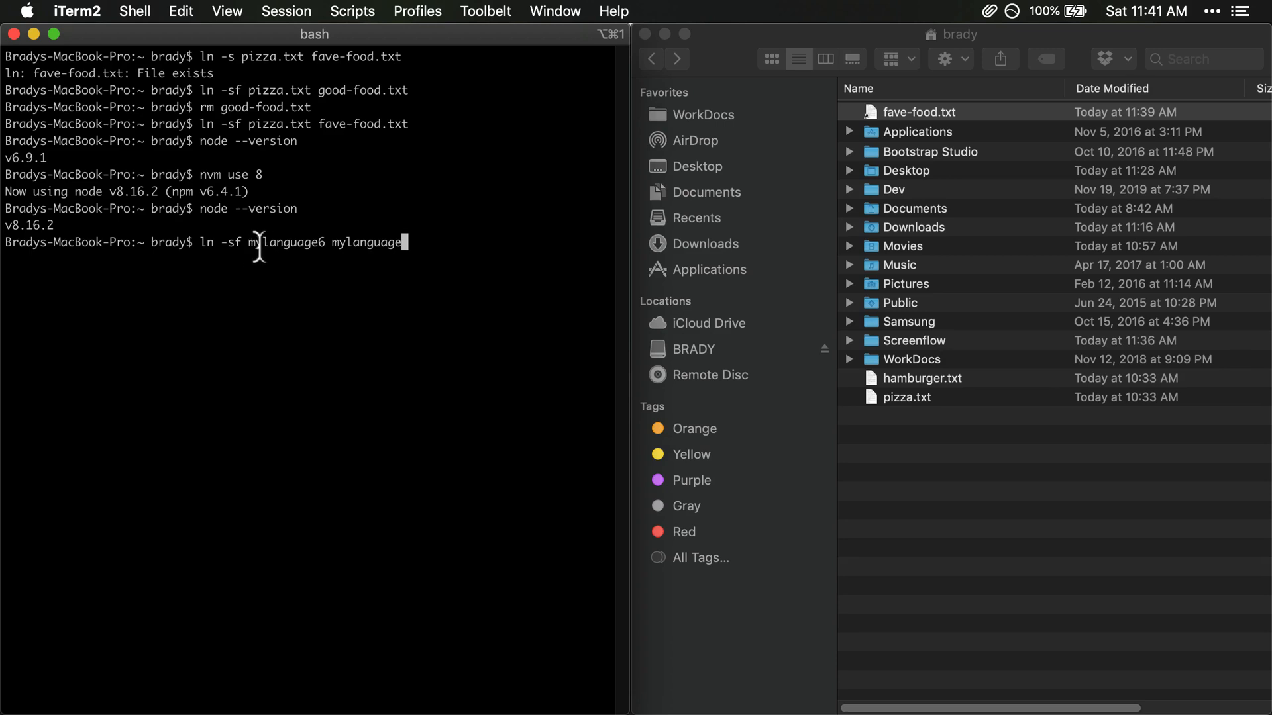
double_click(368, 242)
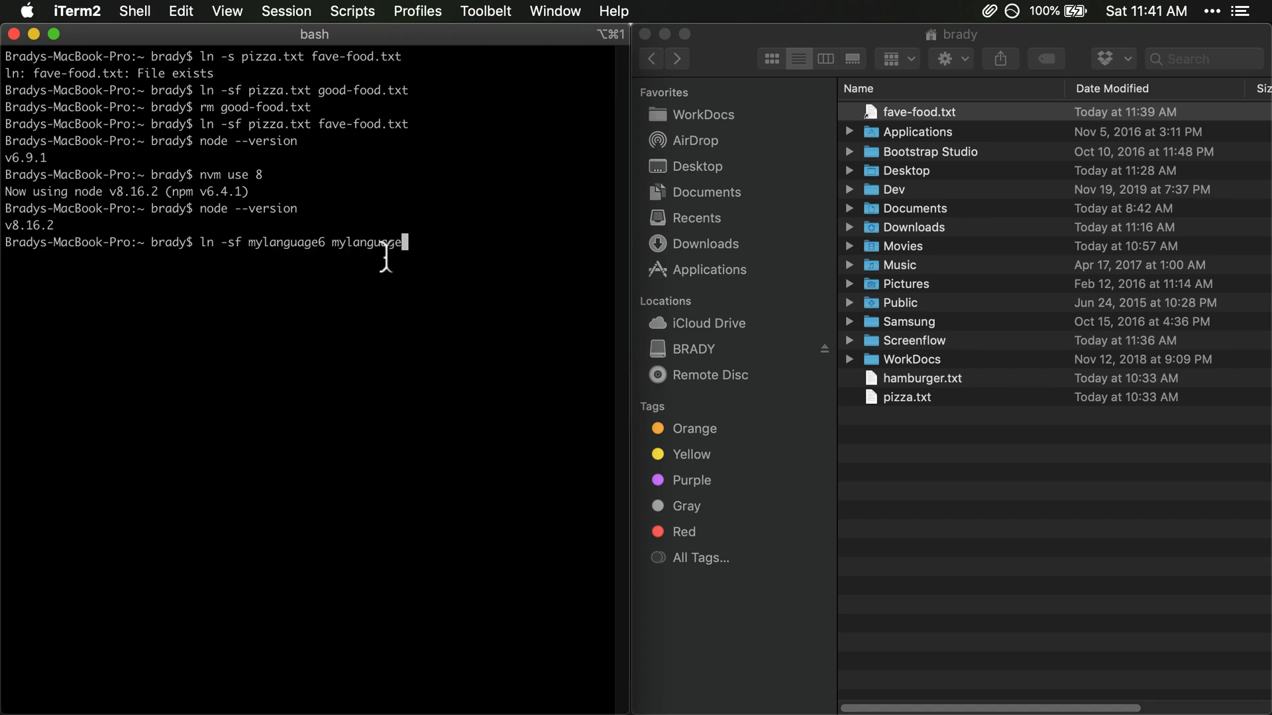
key("Backspace")
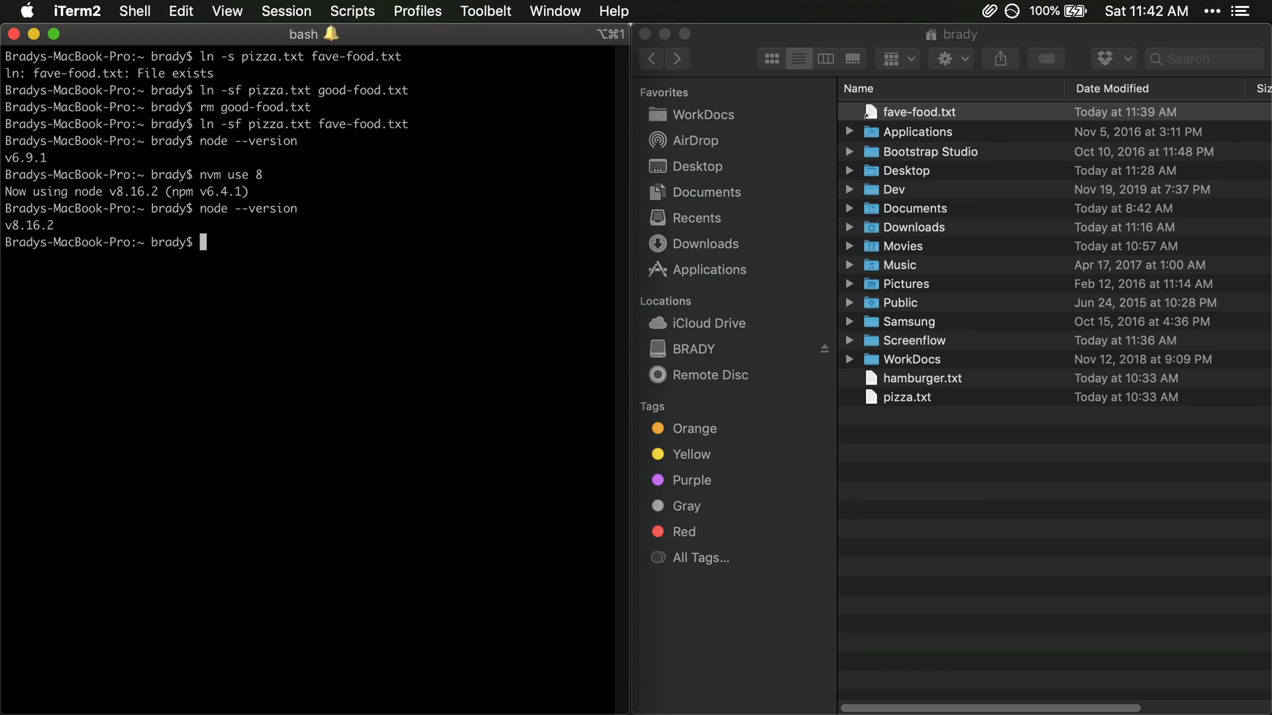
mouse_move(346, 106)
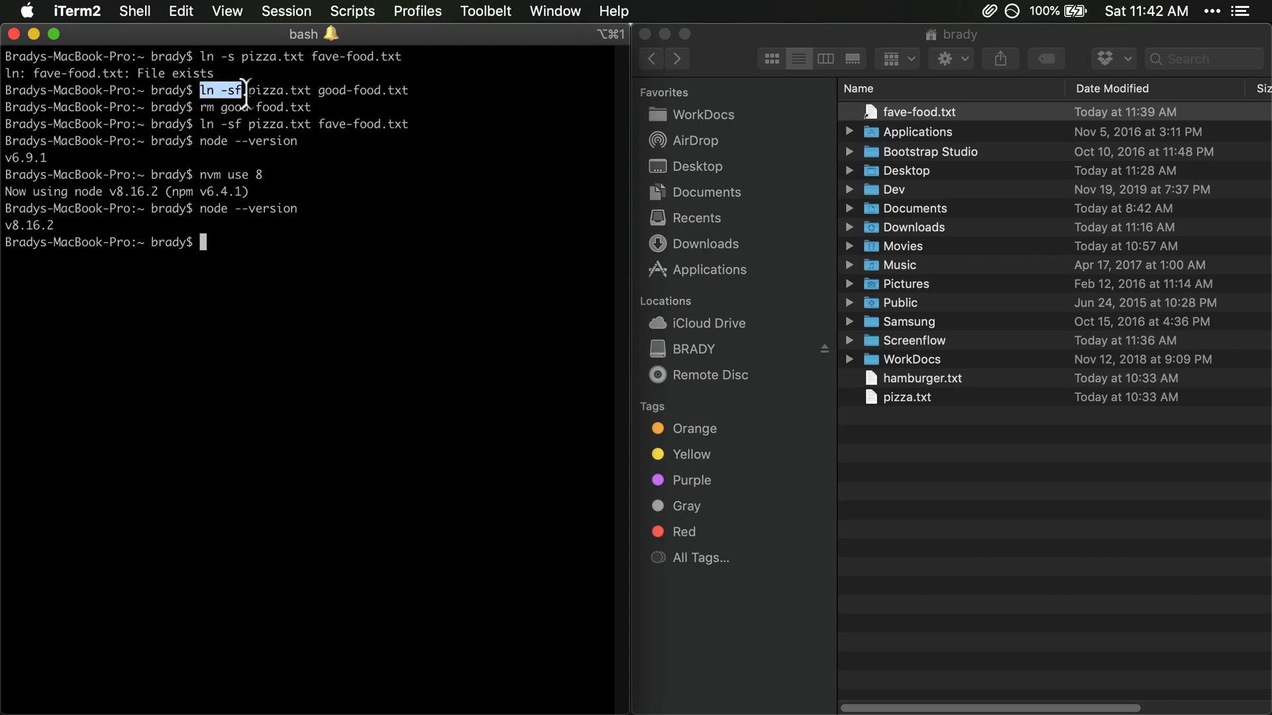
mouse_move(376, 177)
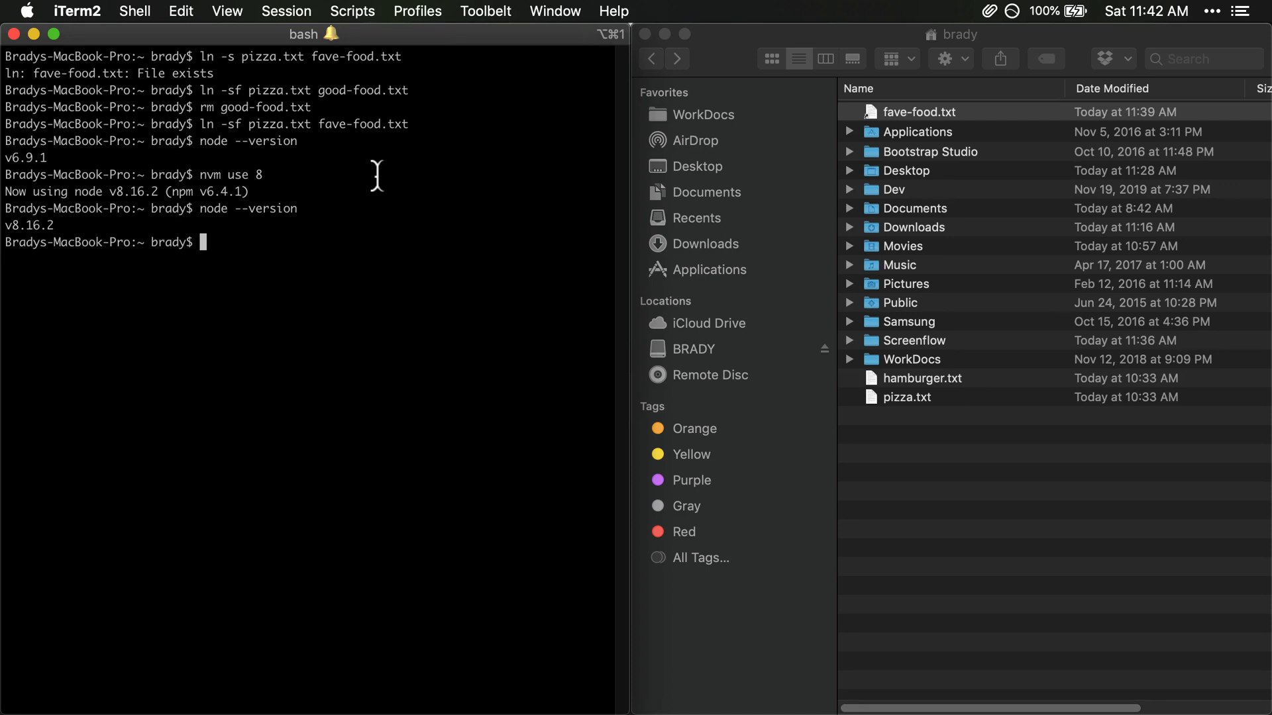
mouse_move(362, 259)
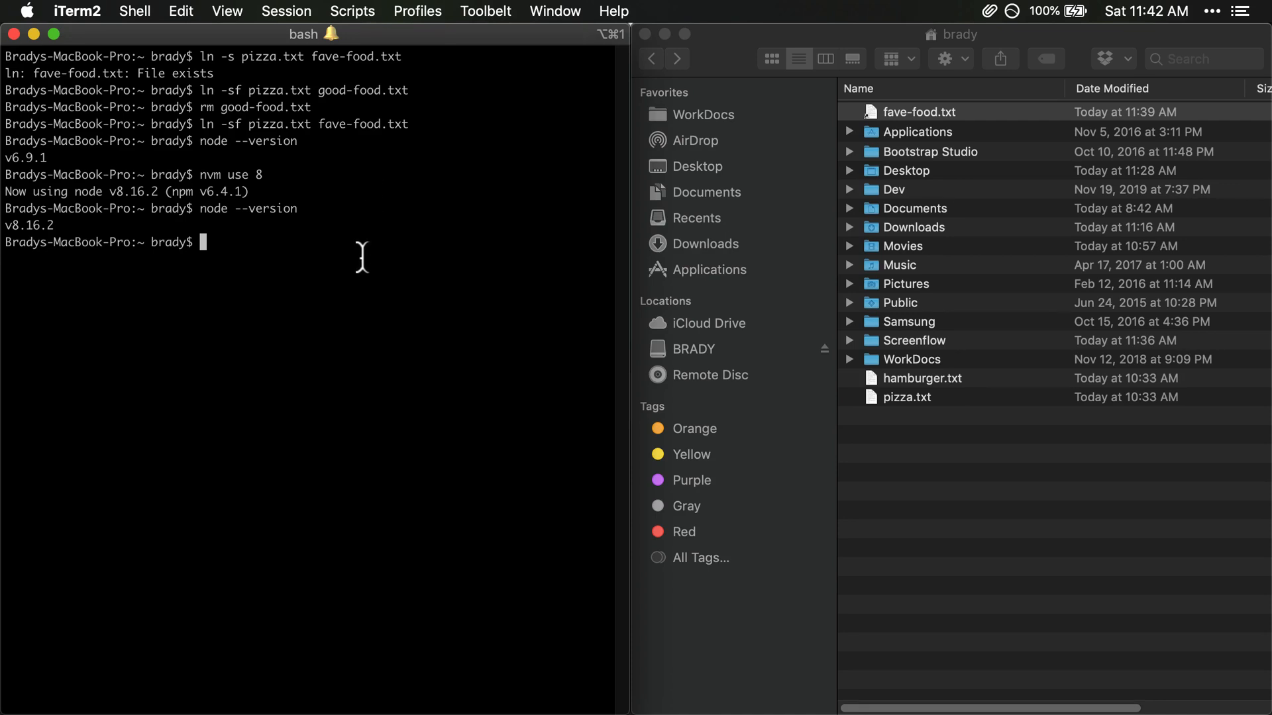